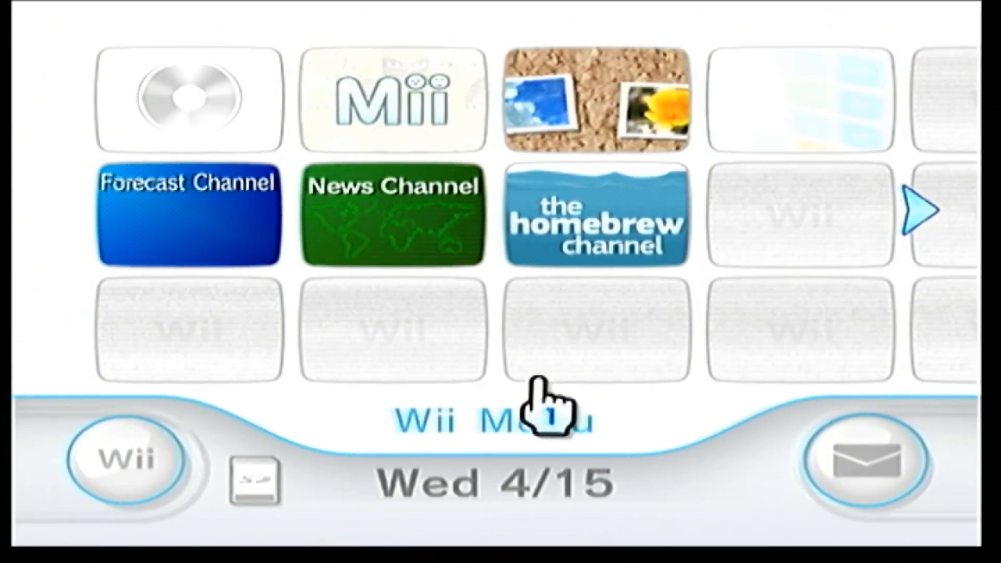
- Select the Homebrew Channel tile on the Wii Menu and start it from its preview
click(595, 214)
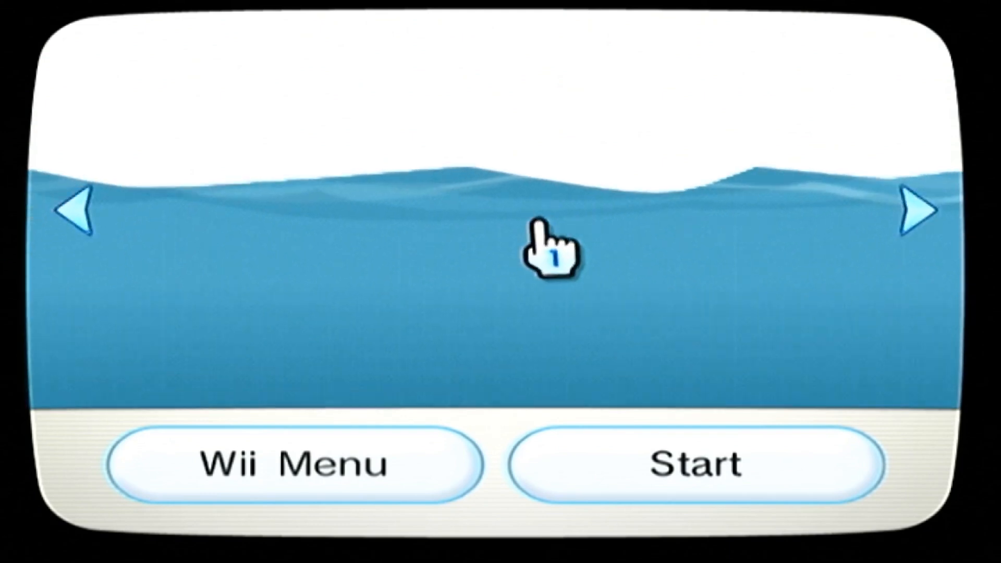
click(685, 463)
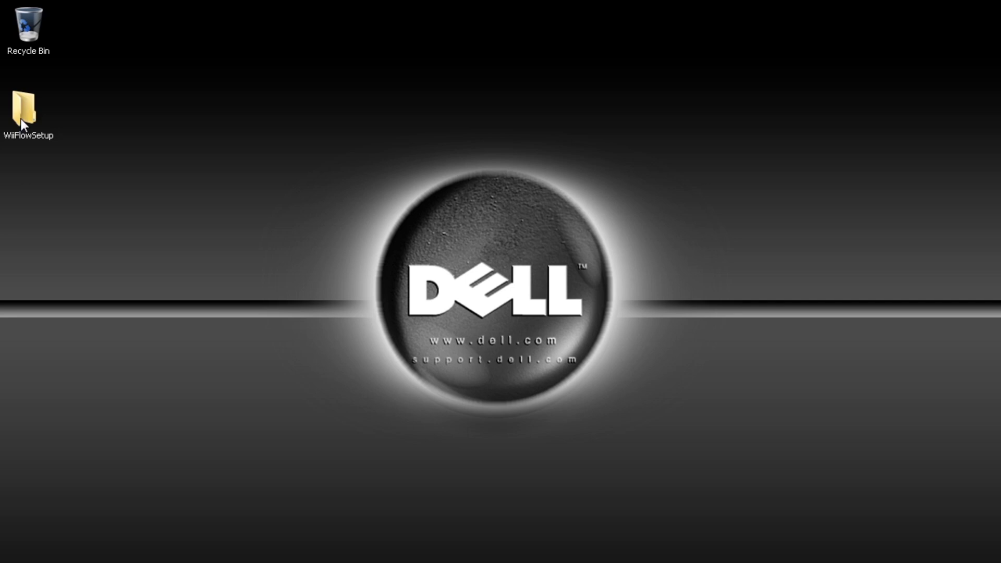
- Open WIISD (F:) from WiiFlowSetup and quick-format it as FAT32
double_click(29, 108)
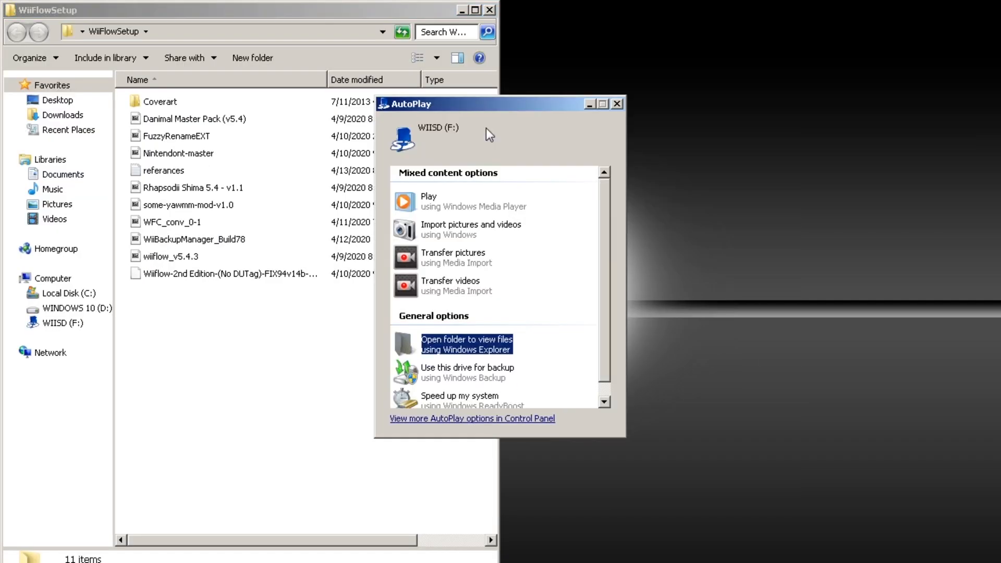
click(466, 344)
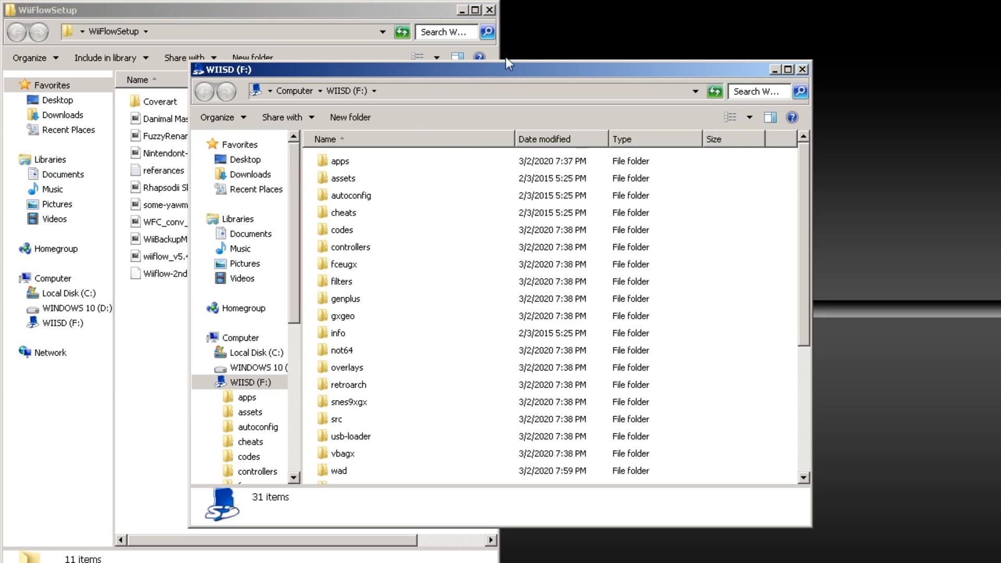
right_click(558, 323)
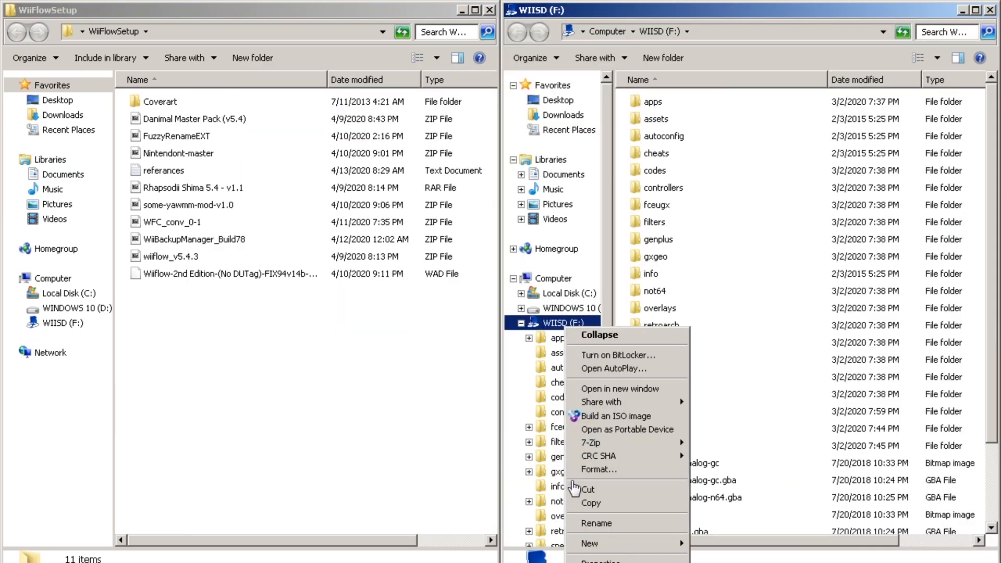
click(598, 469)
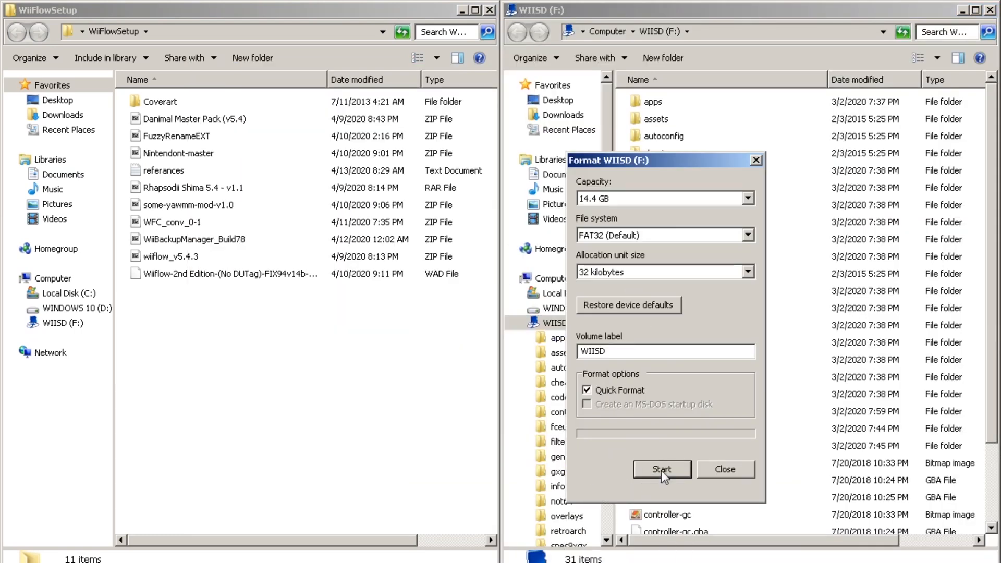
click(661, 469)
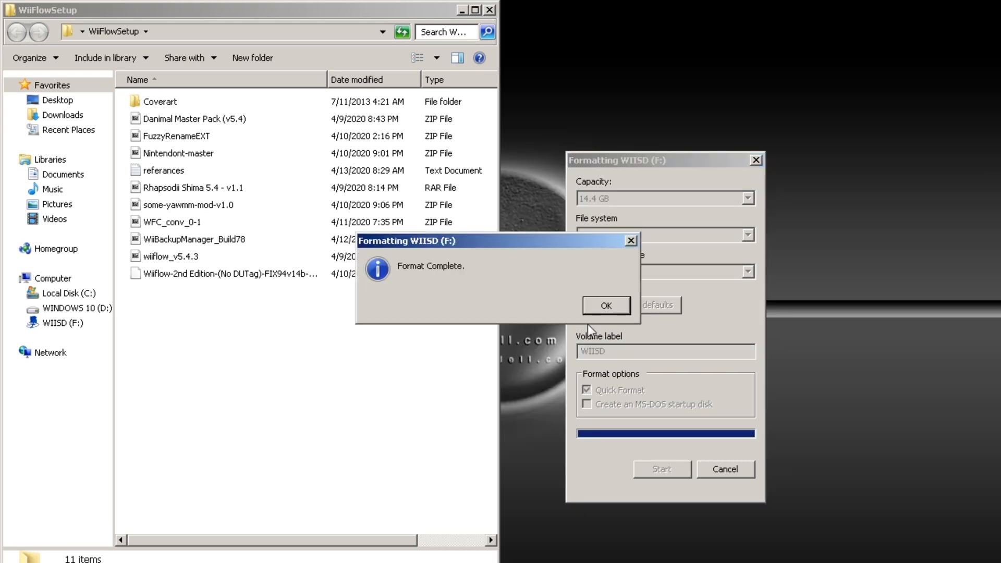
click(605, 305)
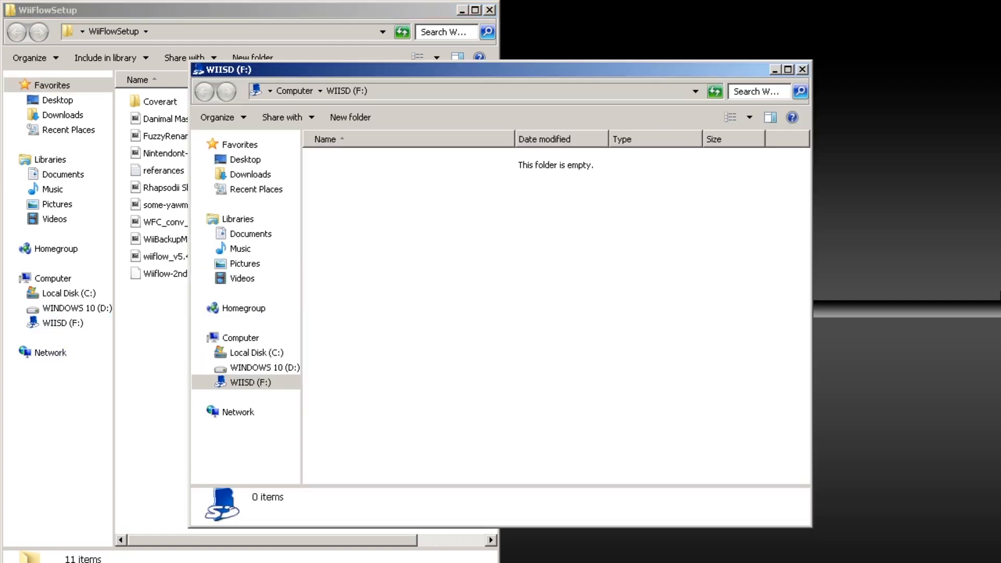
- Copy the SD CARD folders from Danimal Master Pack (v5.4).zip onto WIISD (F:)
double_click(195, 119)
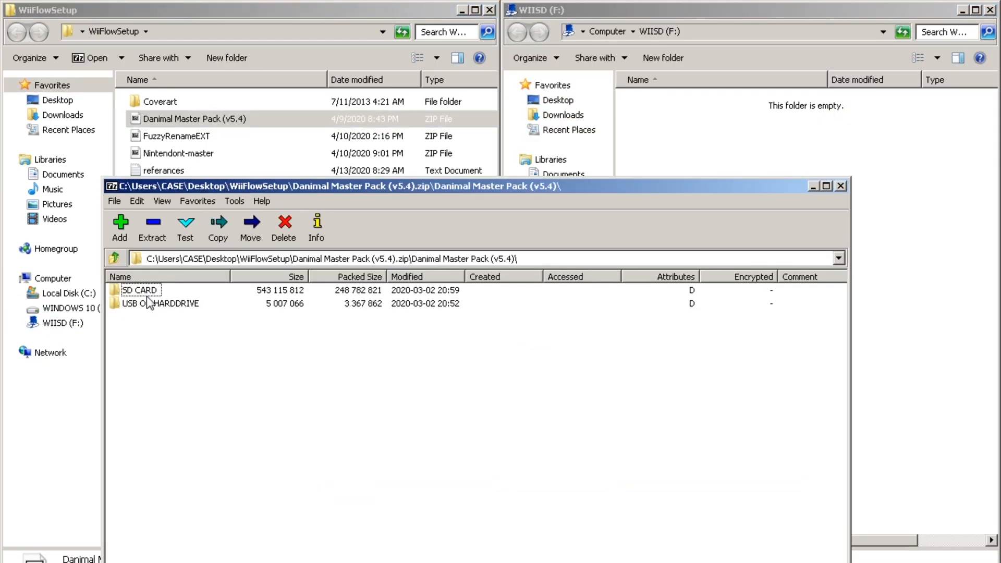
click(137, 201)
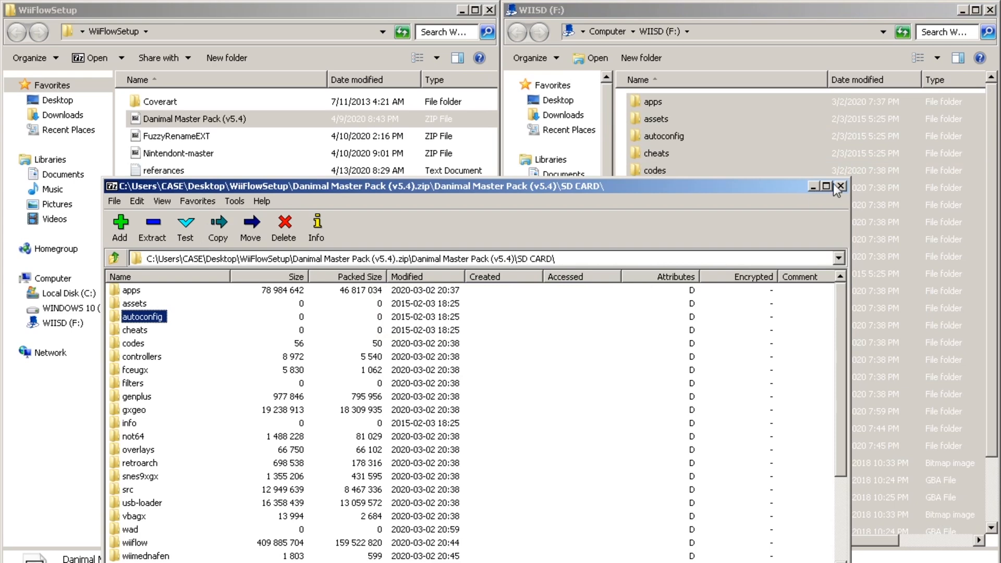
click(841, 186)
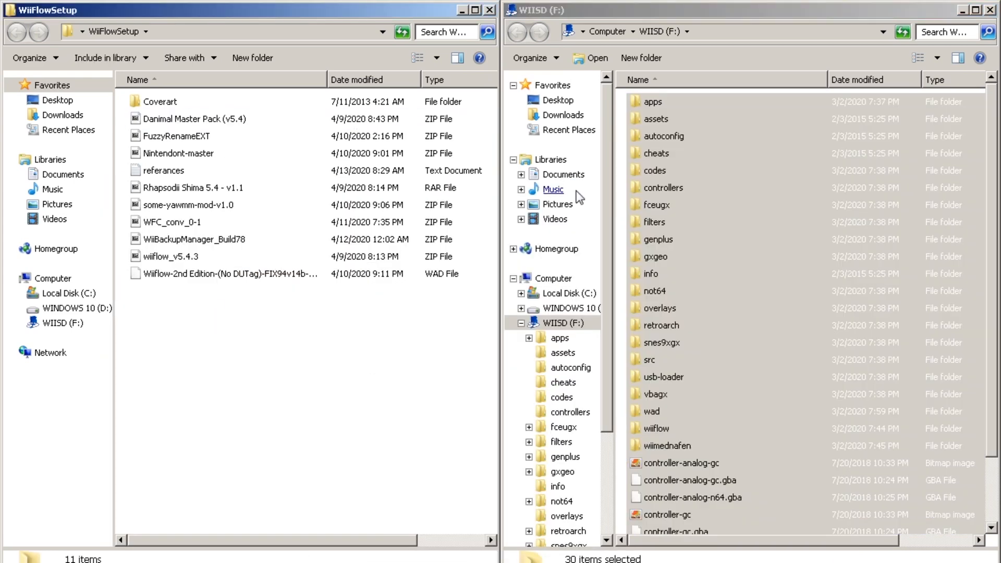
- Merge wiiflow_v5.4.3.zip and Nintendont-master.zip contents into F:, approving folder replacement
double_click(171, 256)
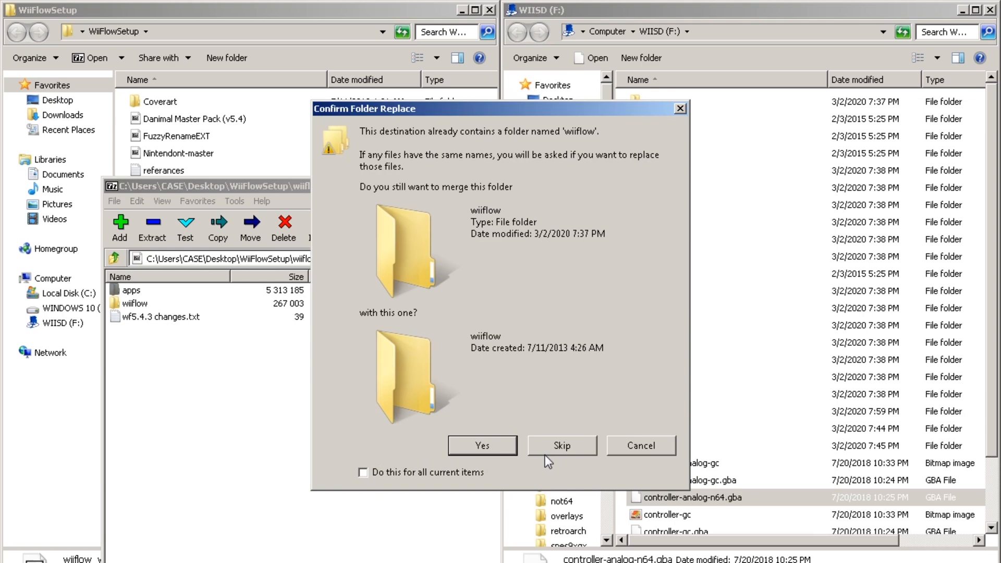
click(482, 445)
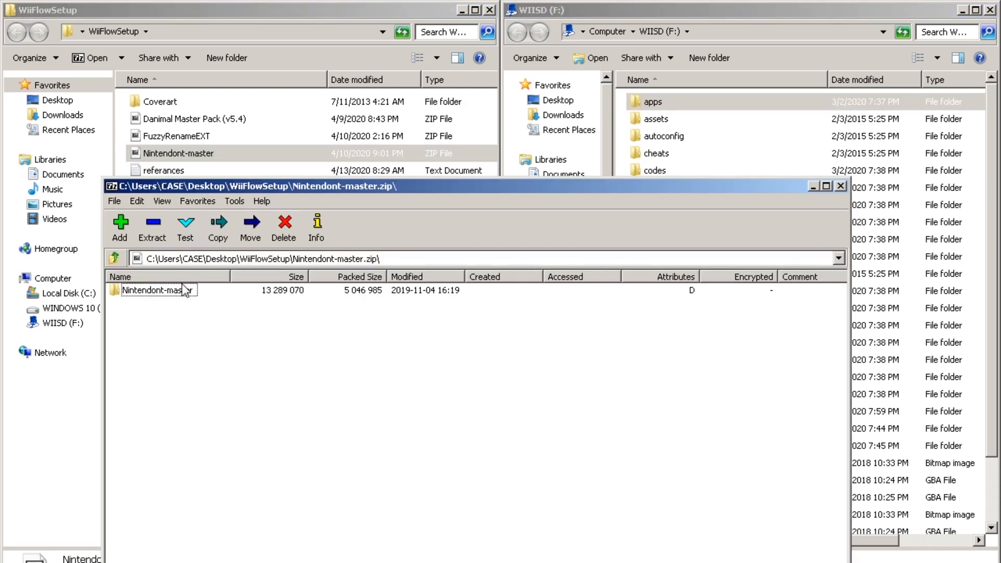
double_click(154, 290)
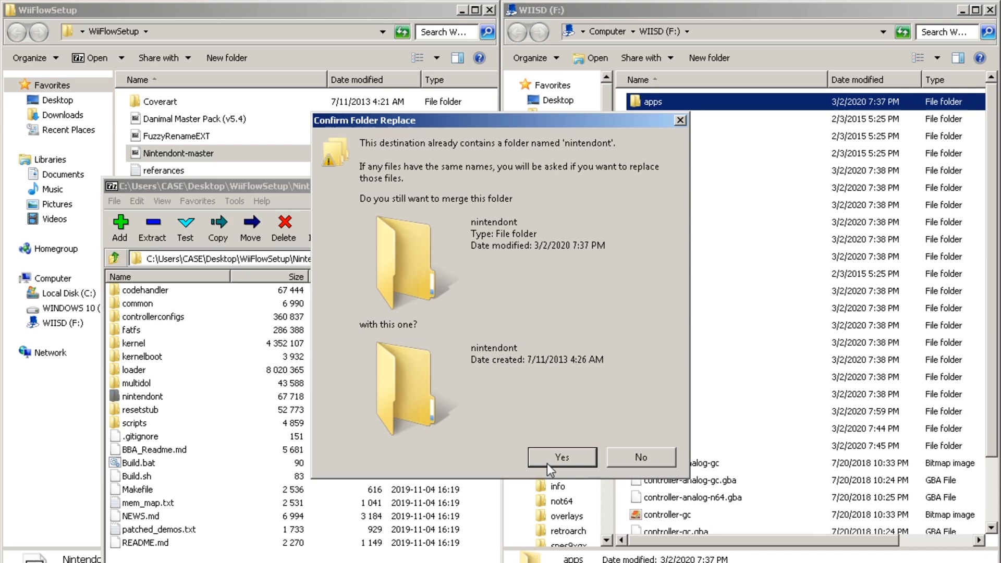
click(561, 457)
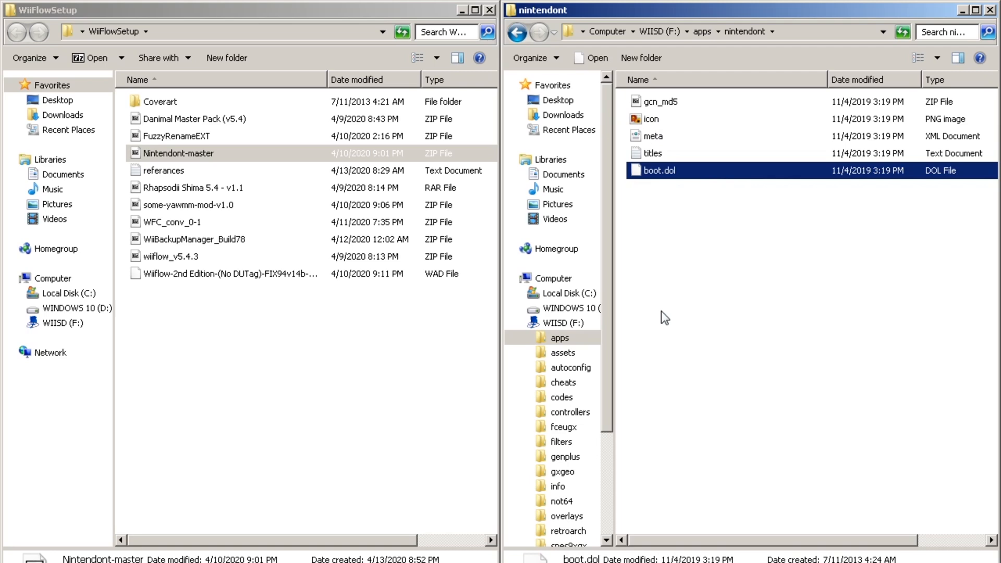
click(520, 32)
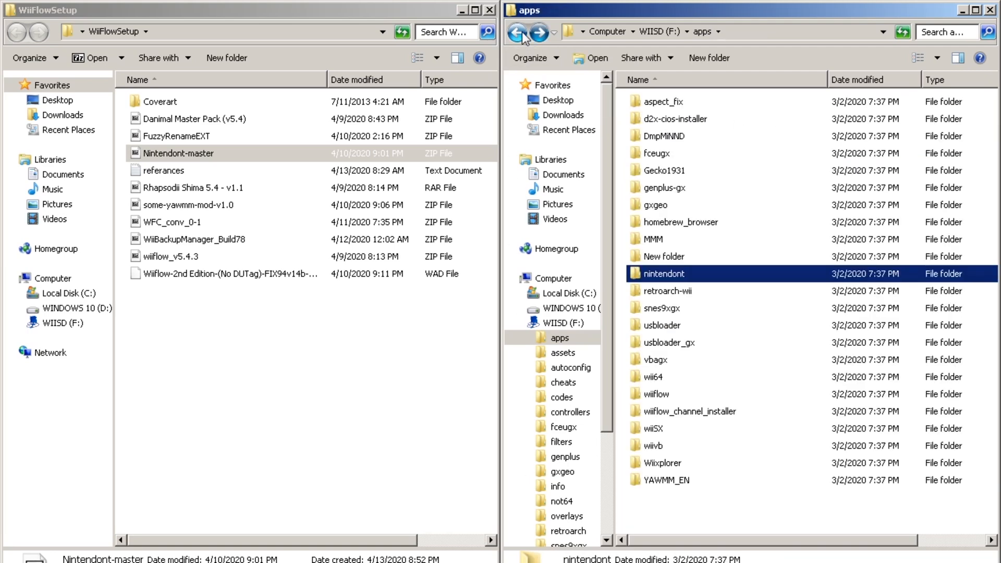
- Copy the Wiiflow-2nd Edition WAD to the F:\ root and close the window
click(524, 32)
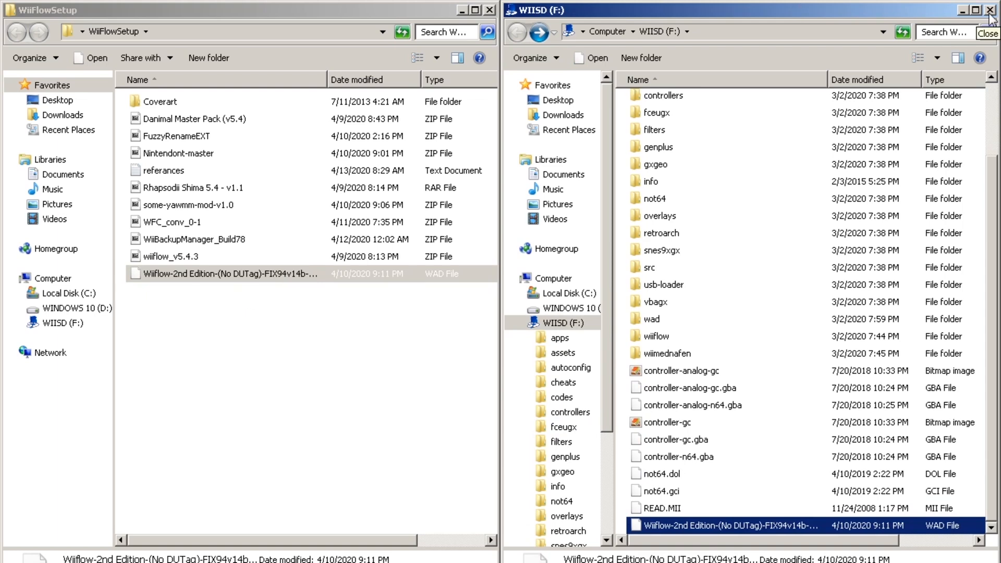
click(992, 9)
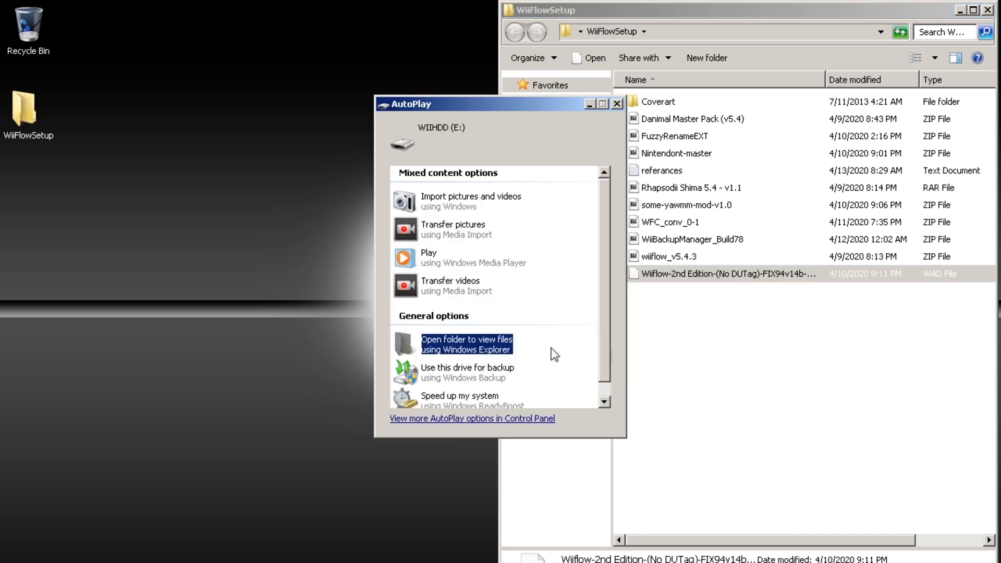
- Copy the master pack's USB folders onto WIIHDD (E:) and delete the ROMS\wii folder
click(466, 344)
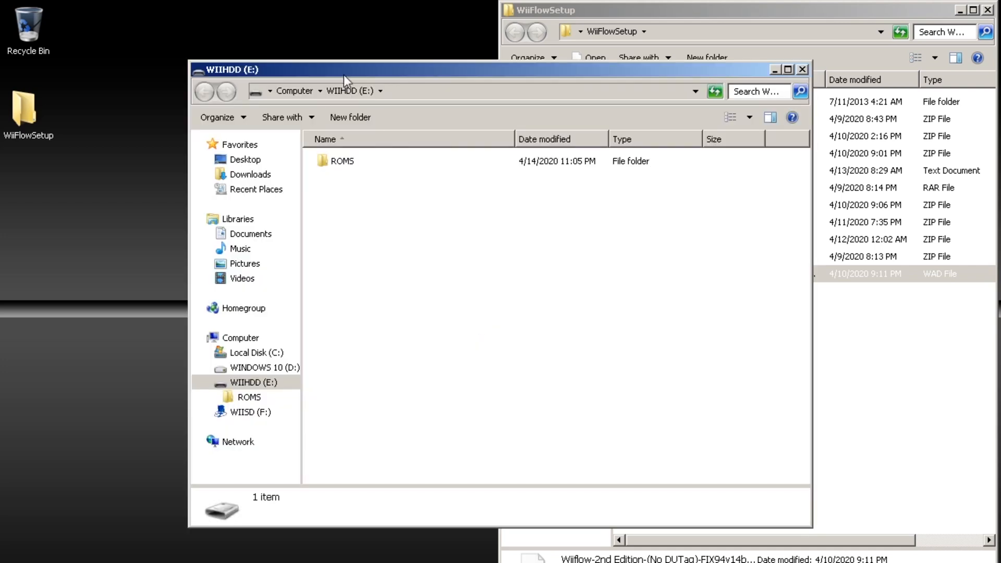
double_click(693, 119)
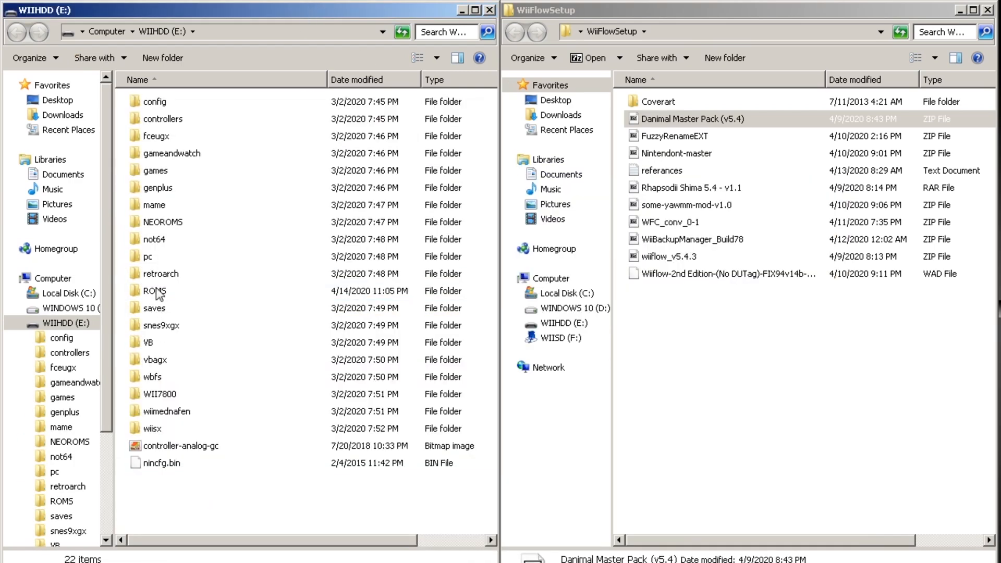
double_click(155, 290)
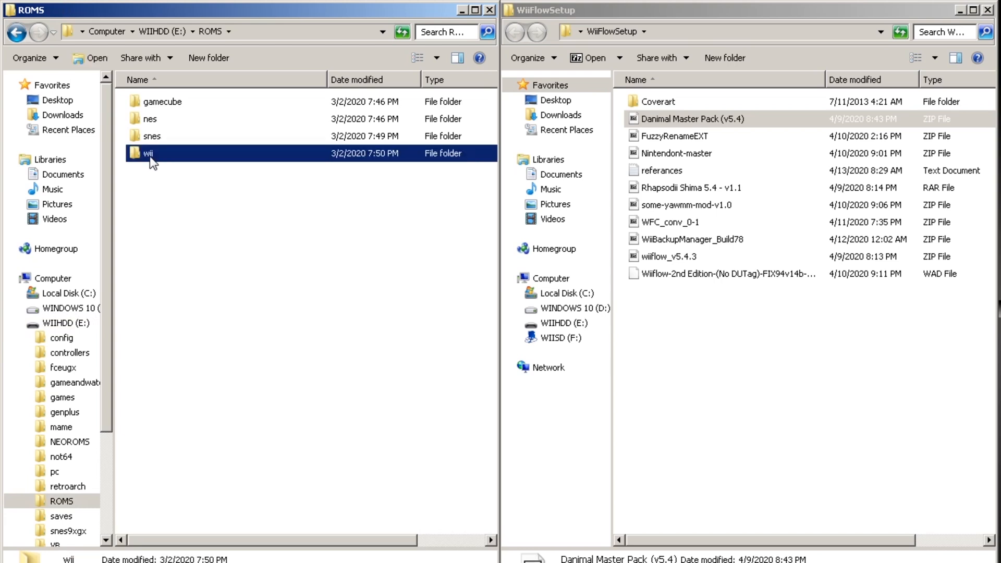
double_click(148, 153)
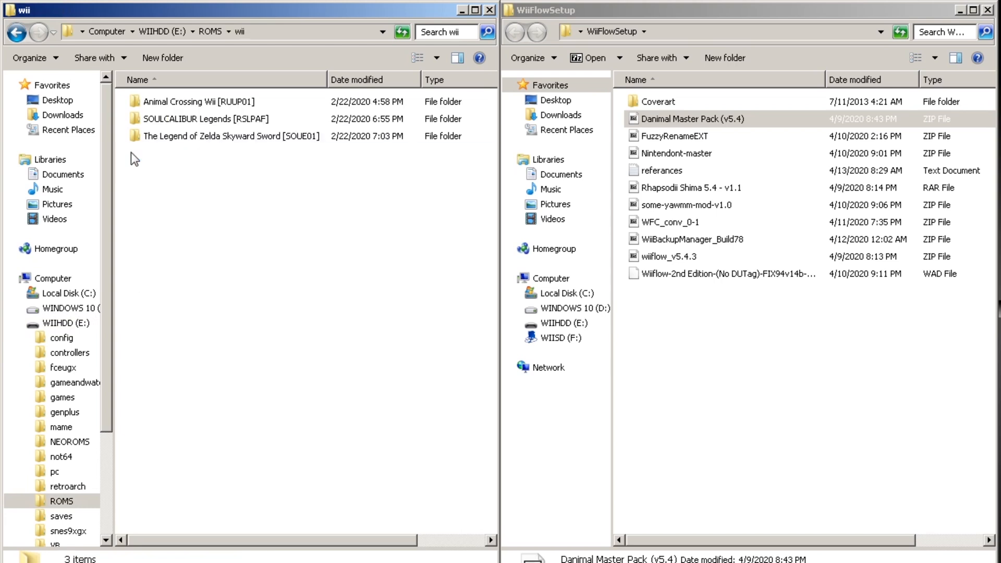
double_click(227, 136)
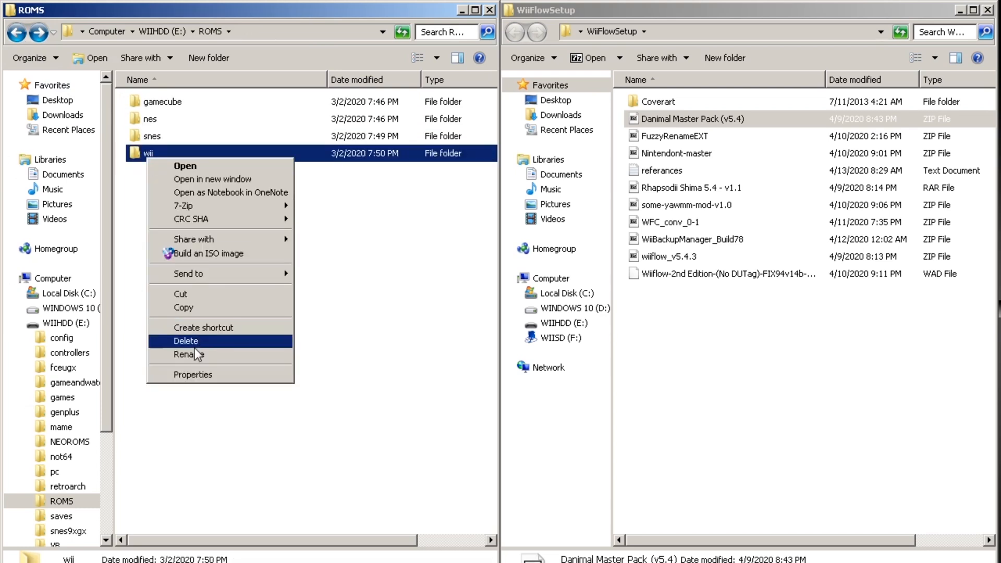
click(188, 354)
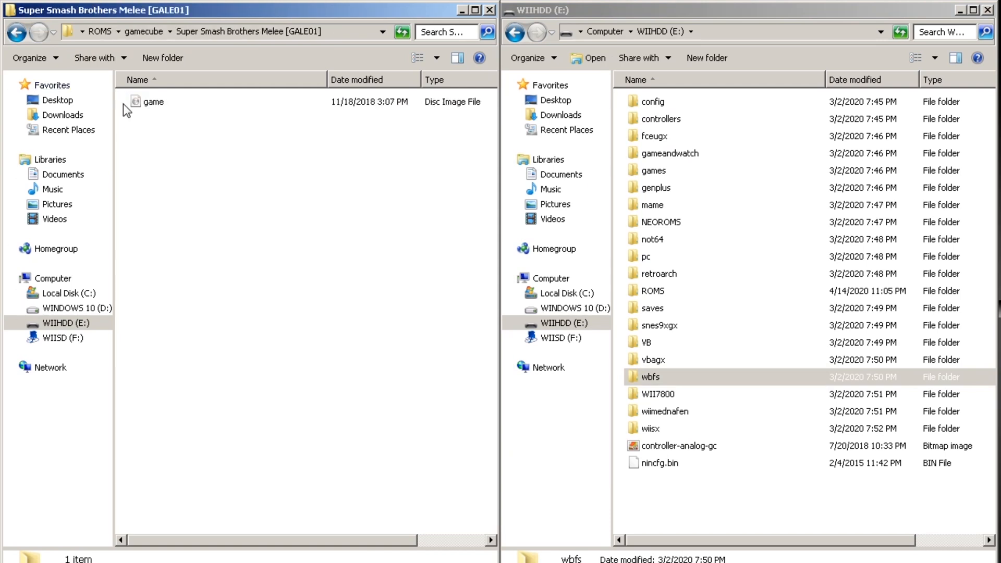
- Check the Super Smash Brothers Melee image's properties, then go back to ROMS
right_click(153, 102)
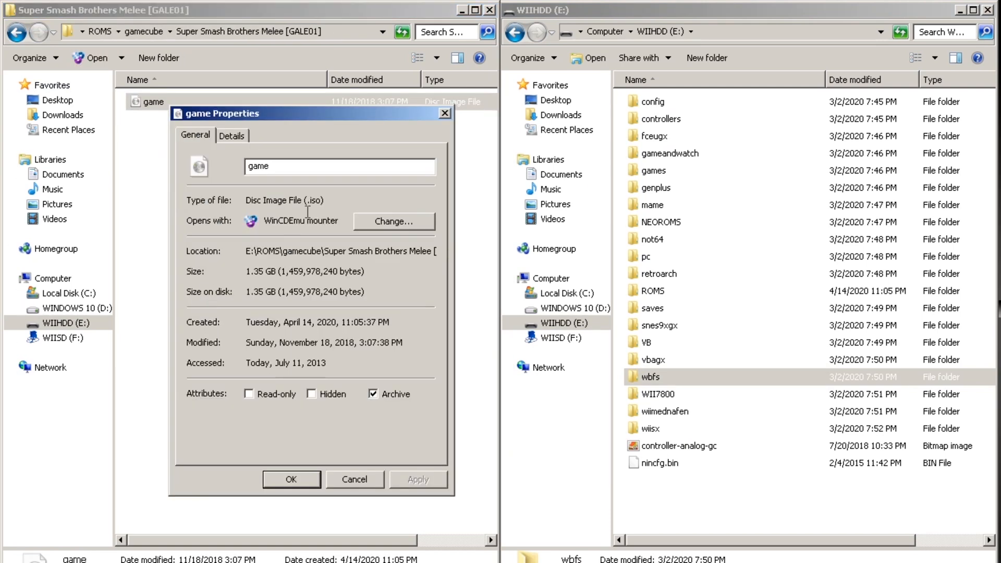
click(354, 479)
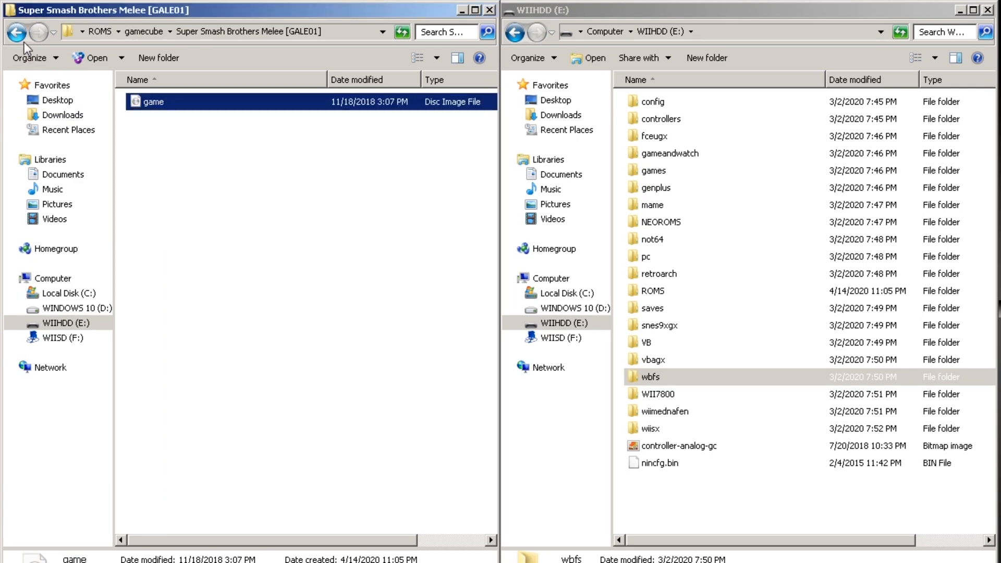
click(15, 32)
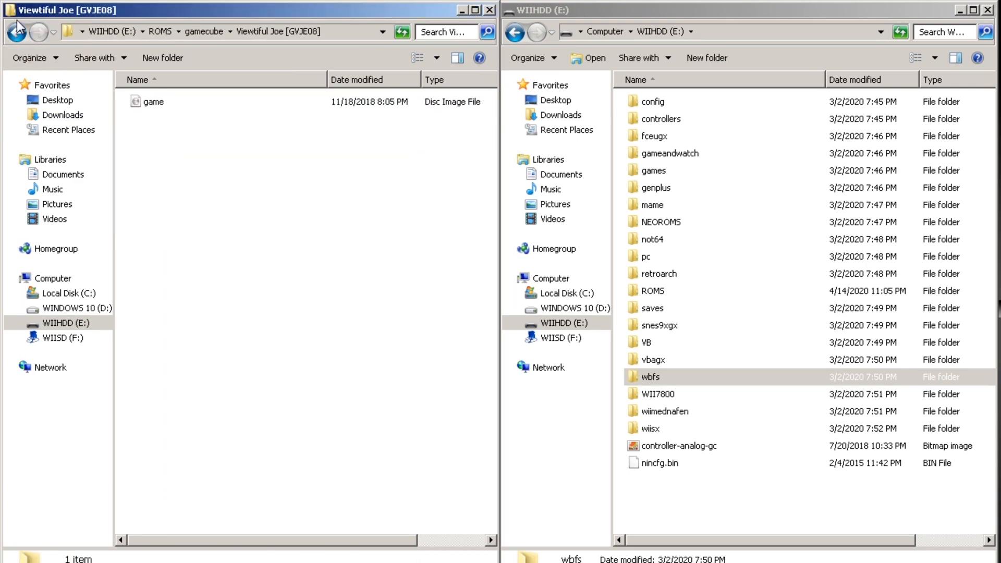
- Merge the gamecube folder into WIIHDD's games folder and show WIISD (F:)
right_click(162, 100)
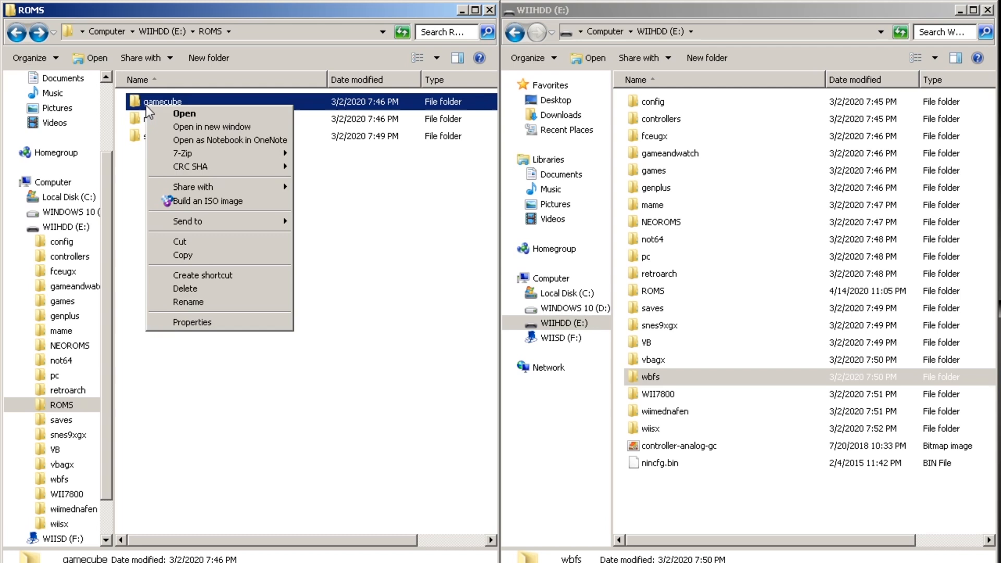
click(188, 302)
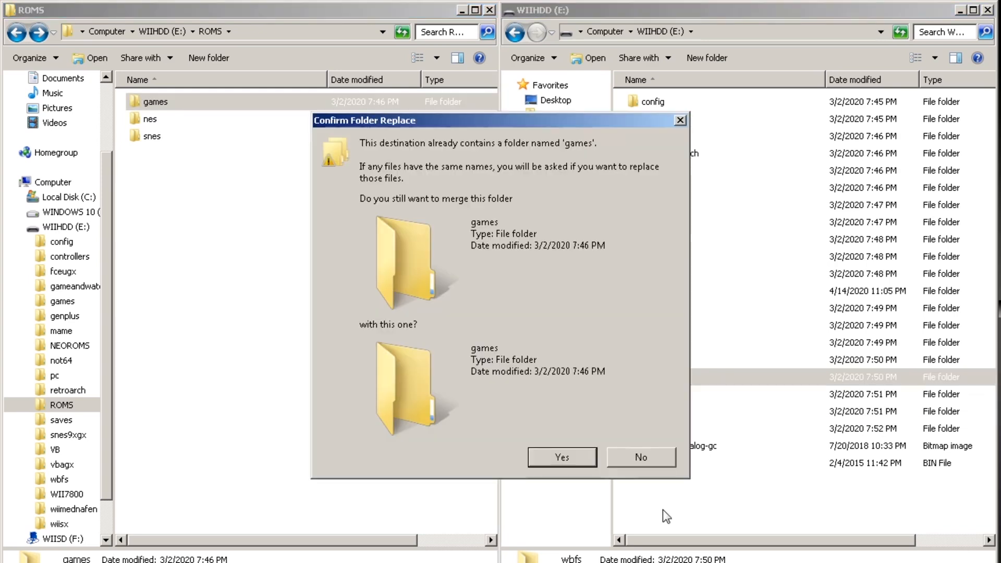
click(560, 457)
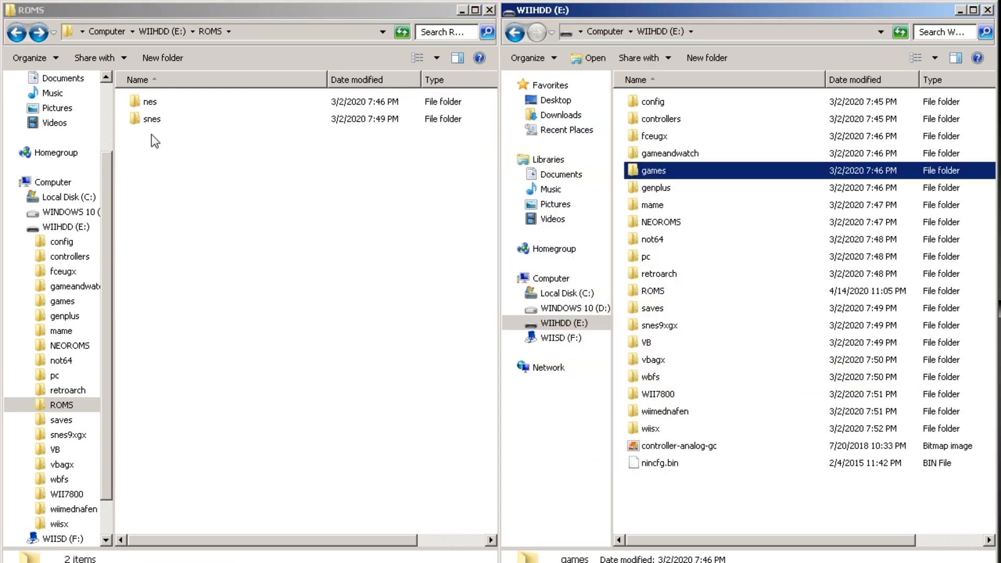
mouse_move(494, 205)
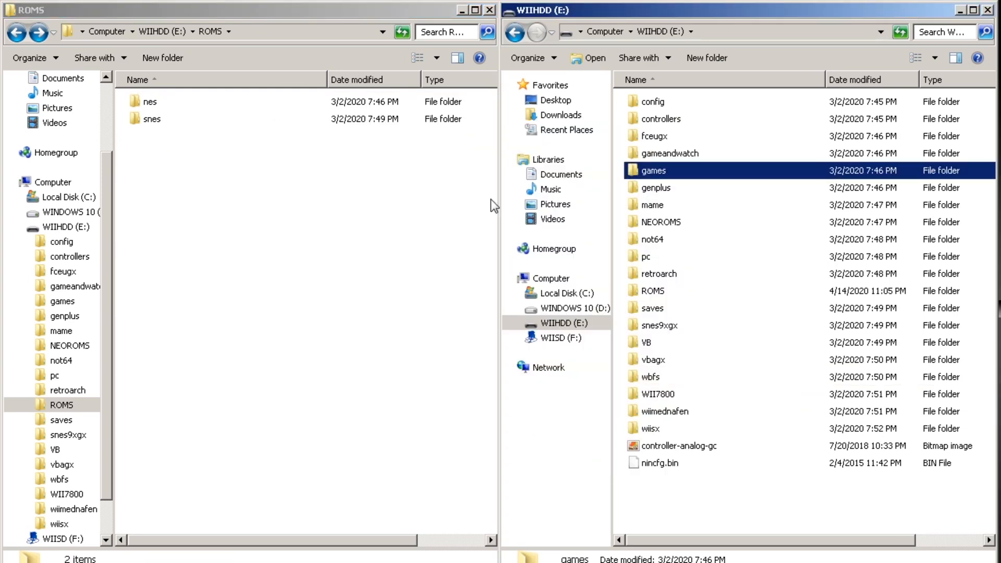
click(561, 337)
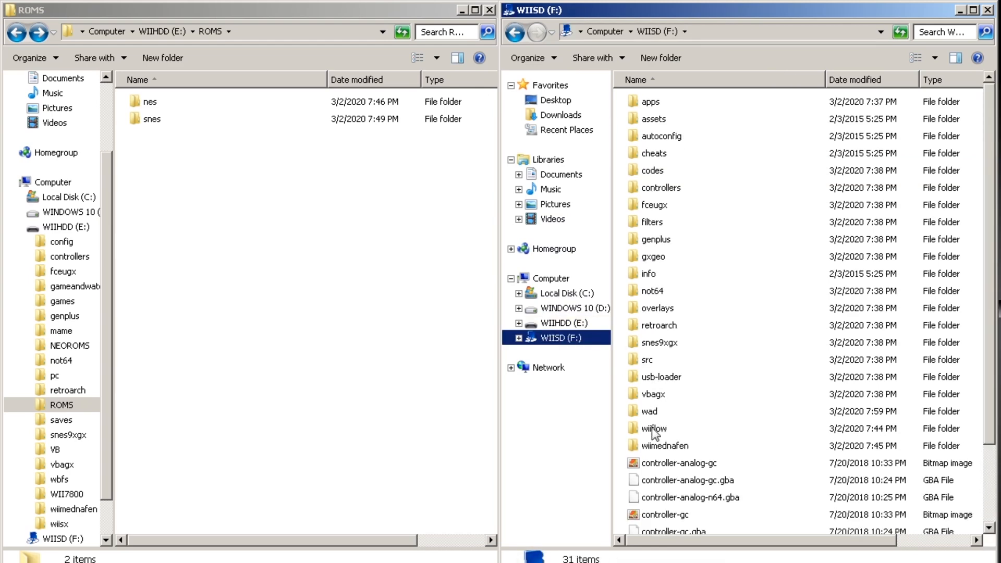
- Append |.zip to the filetypes line of wiiflow\plugins\fceugx in Notepad
double_click(653, 429)
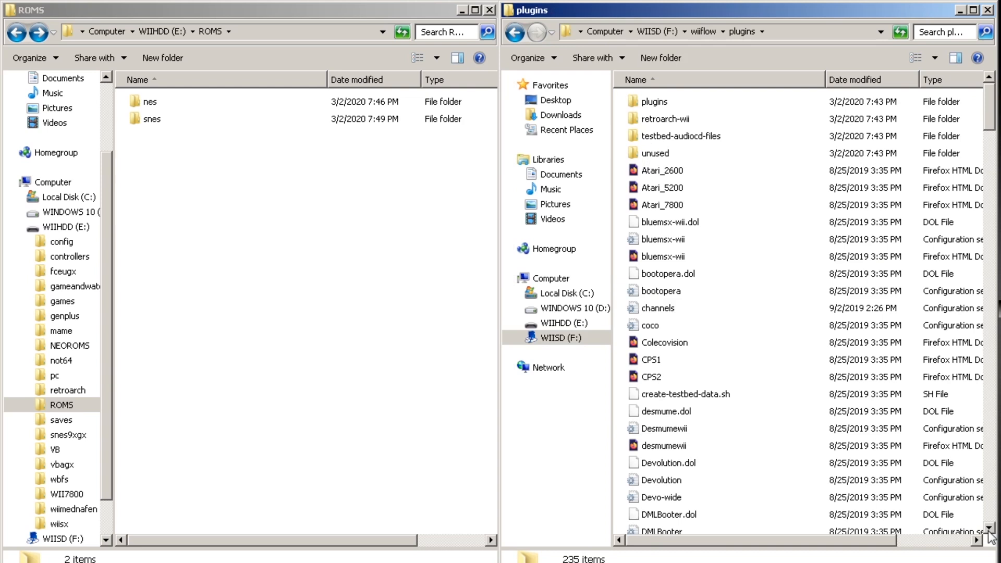
scroll(down, 3)
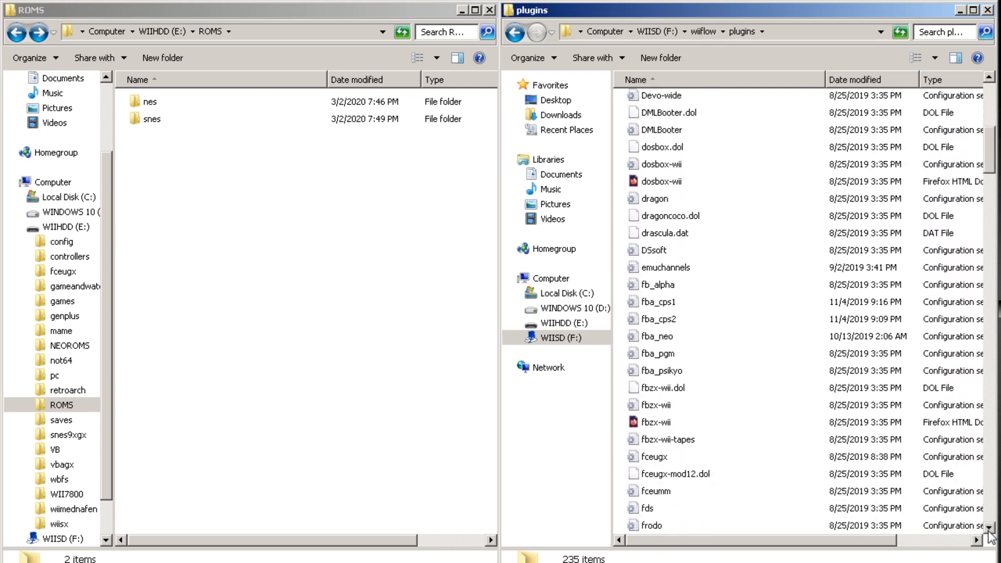
double_click(653, 457)
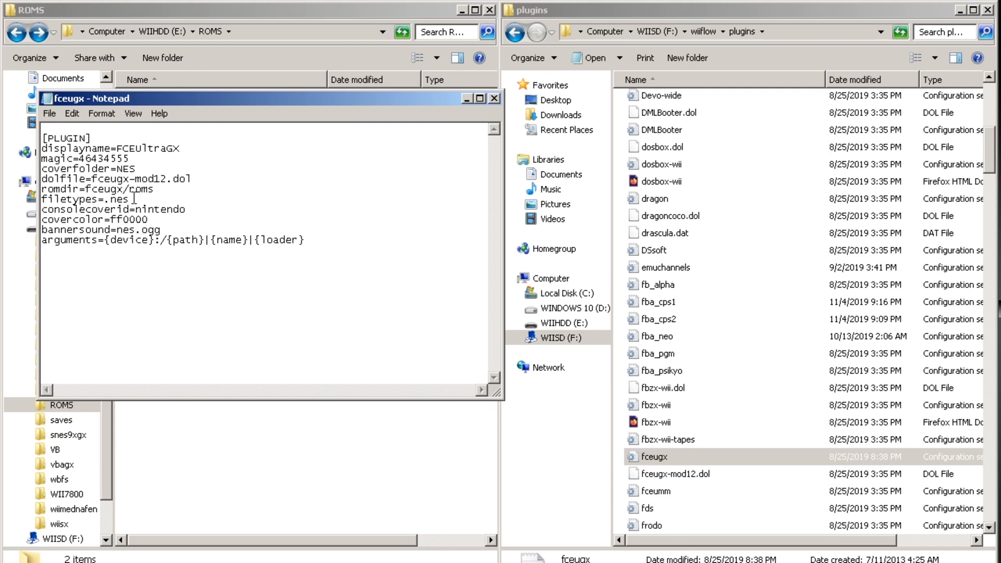
text(|)
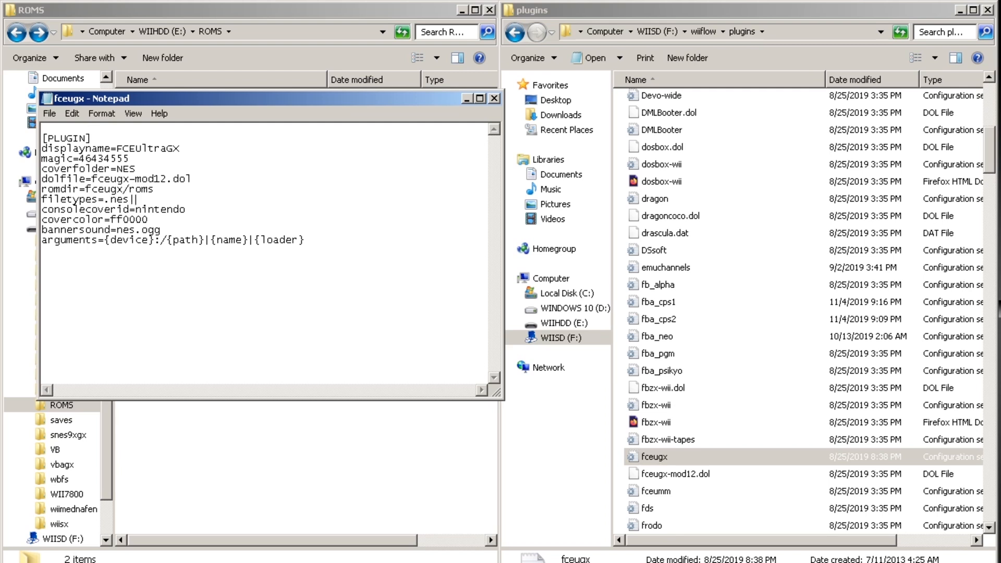
text(.zip)
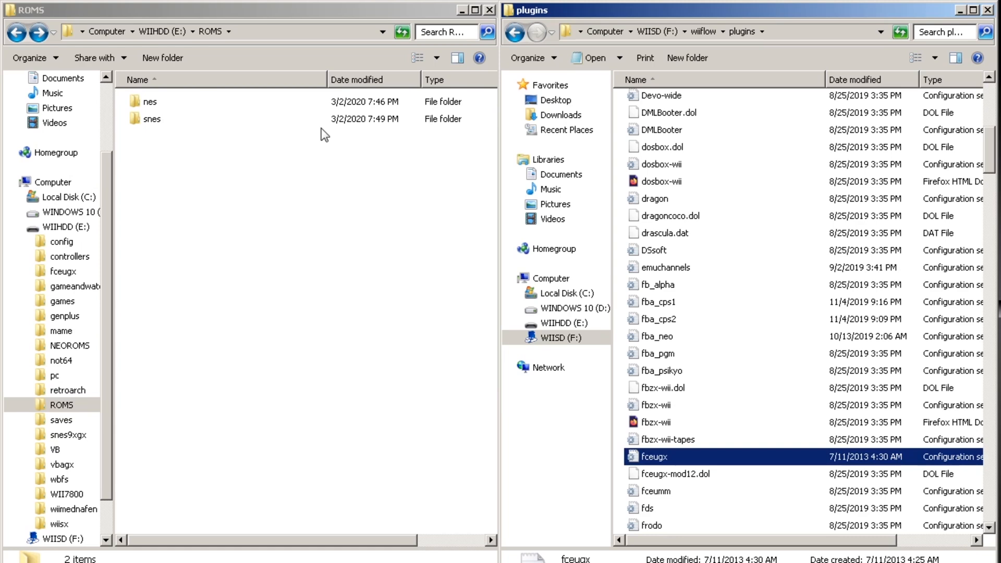
- Rename nes to roms, move it into WIIHDD (E:)\fceugx, and return to wiiflow\plugins
right_click(150, 102)
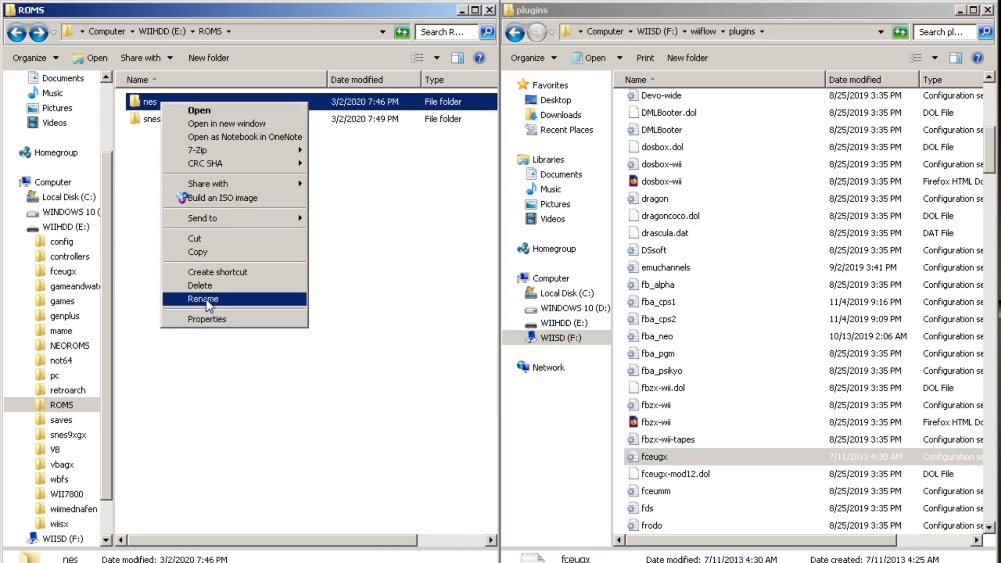
click(202, 299)
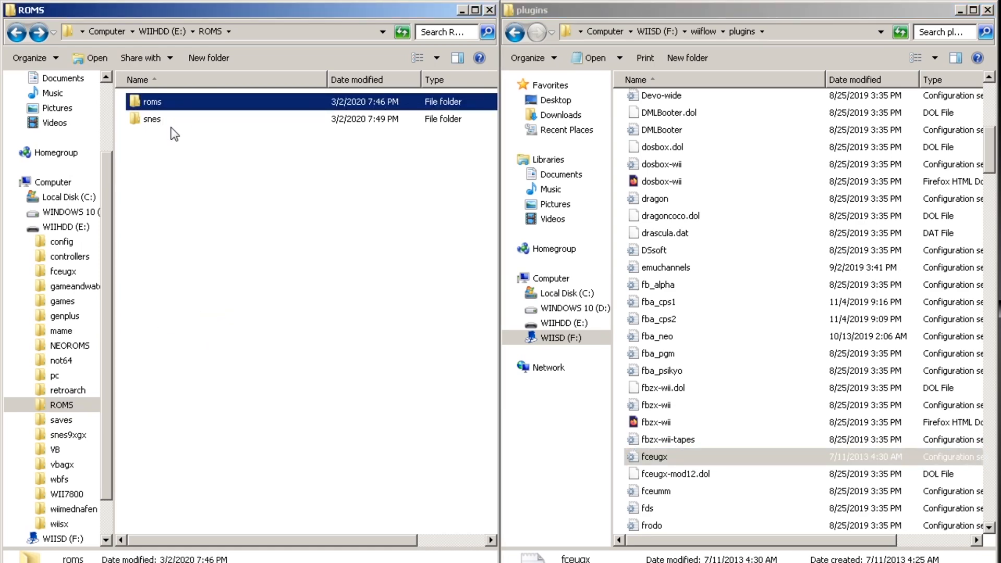
double_click(151, 102)
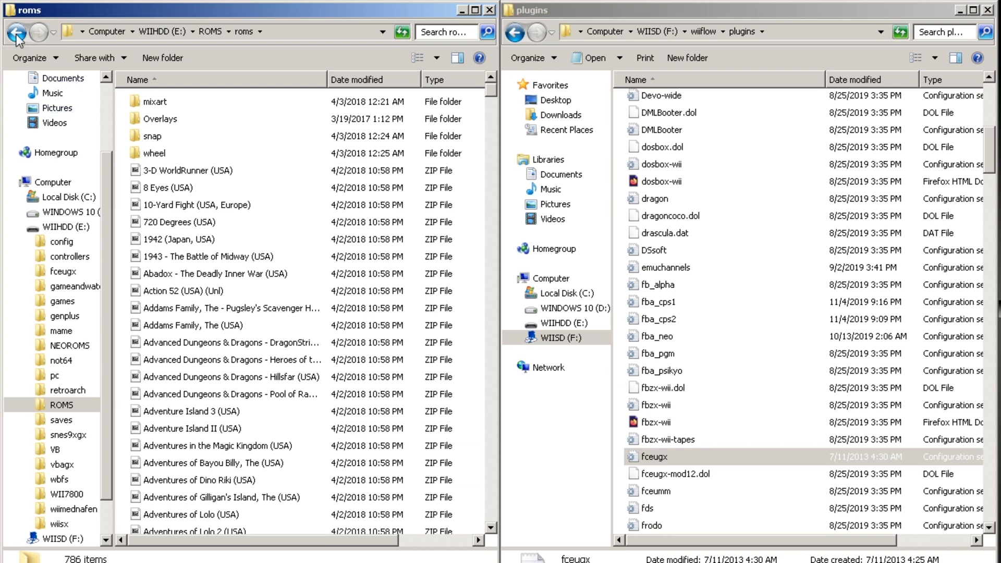
click(17, 32)
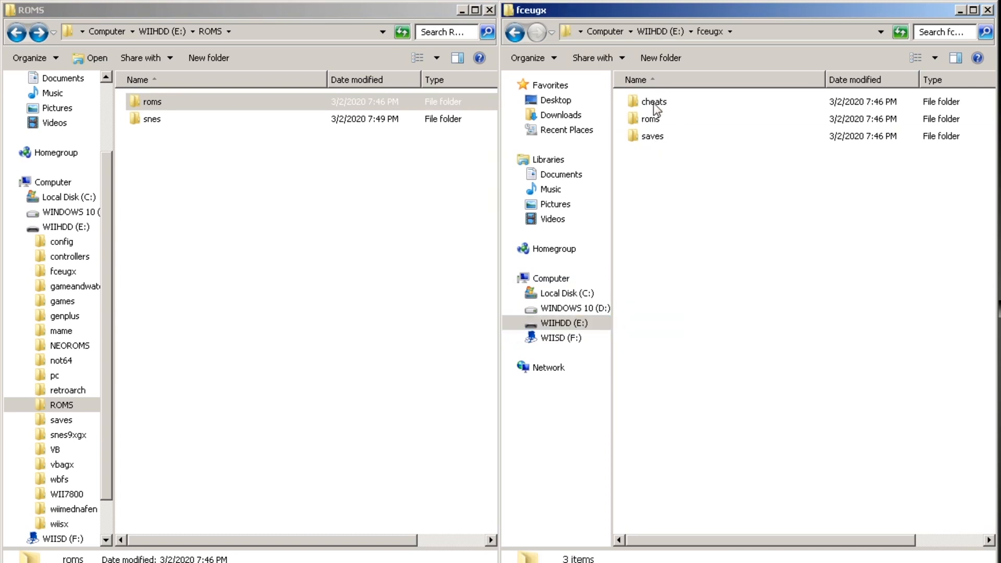
click(649, 119)
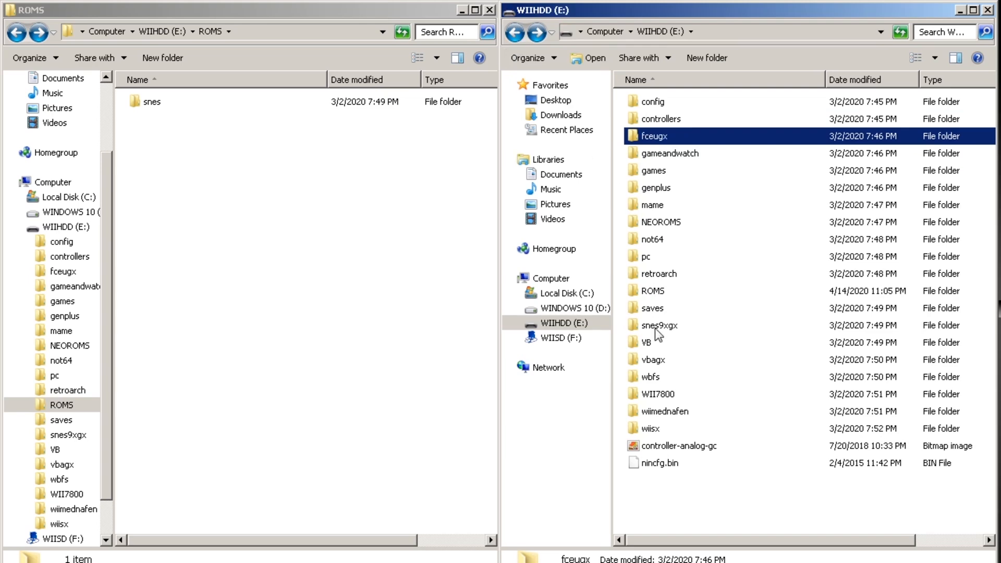
double_click(659, 325)
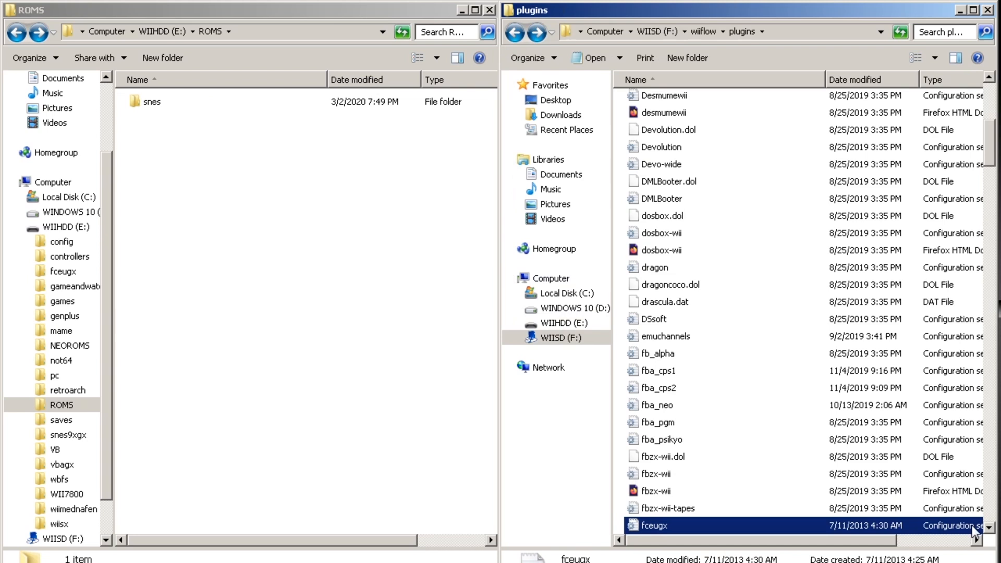
scroll(down, 3)
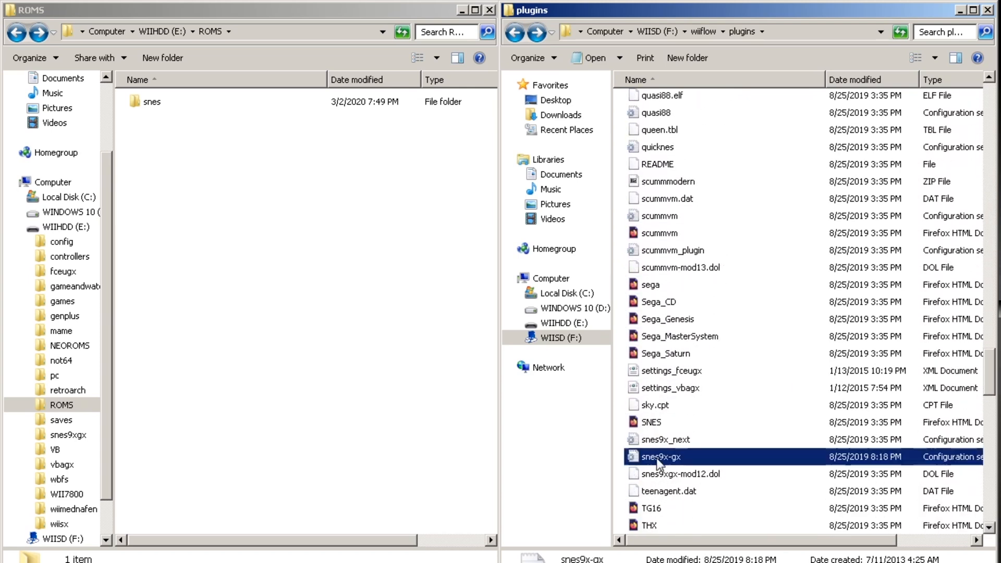
- Open snes9x-gx in Notepad and save it with File > Save
double_click(660, 457)
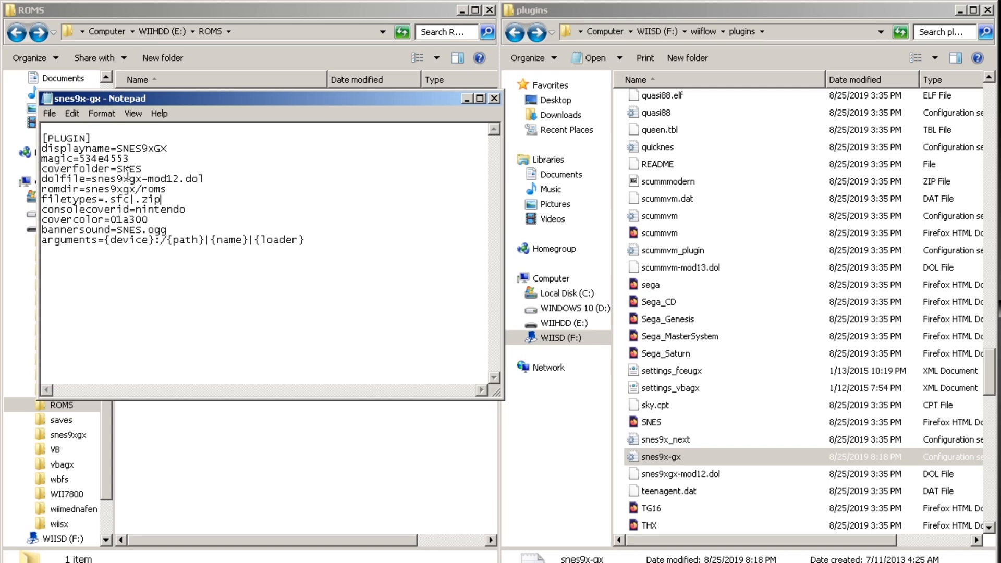
click(49, 113)
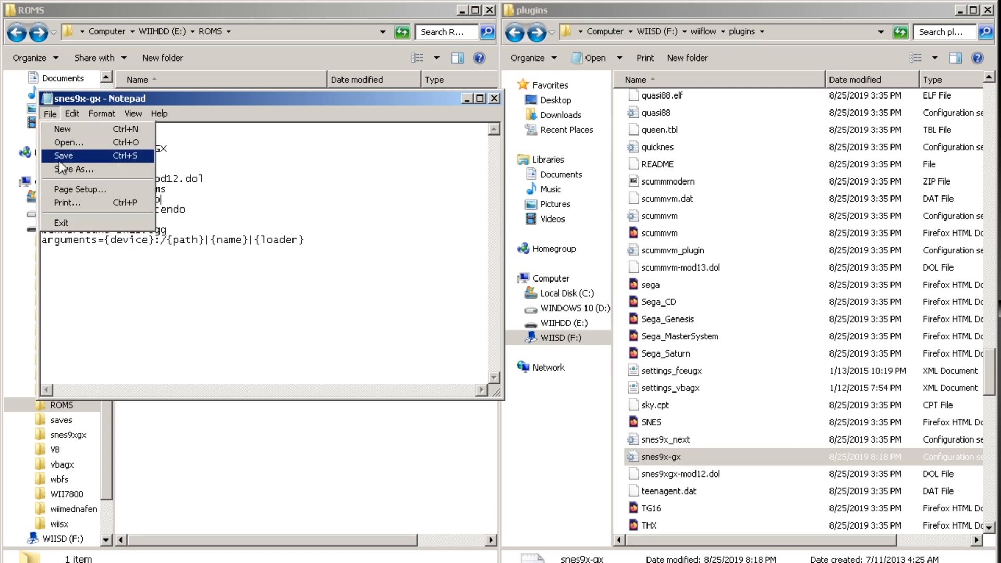
click(62, 155)
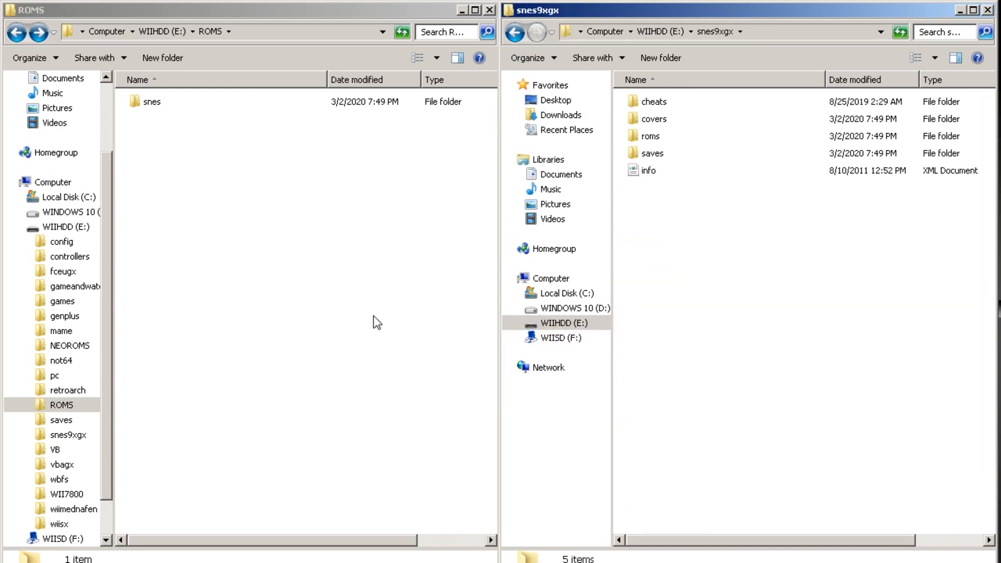
- Move the snes folder into E:\snes9xgx as roms, then close the drive windows
click(151, 101)
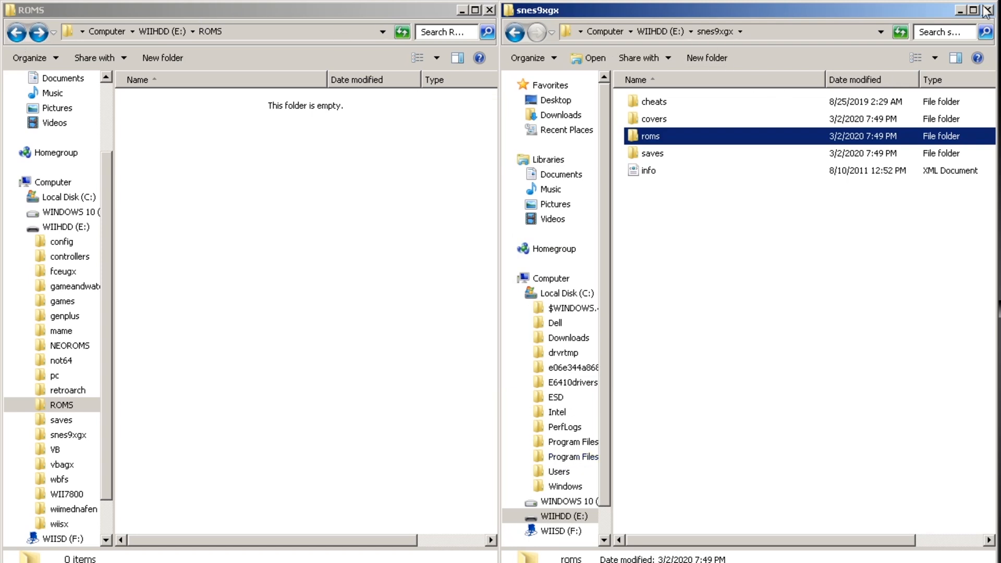
click(994, 10)
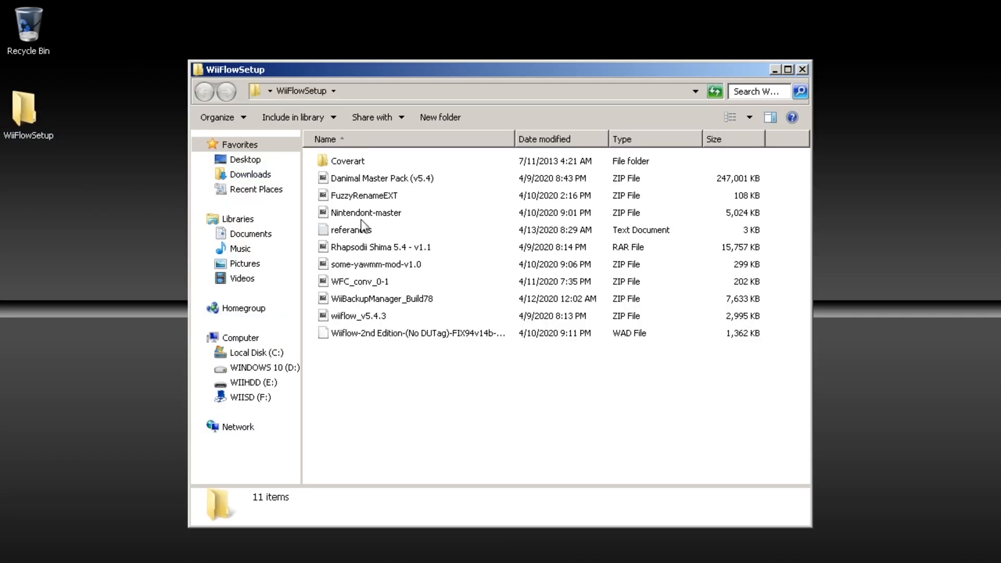
- Unpack the FuzzyRenameEXT archive and open the Coverart folder
double_click(364, 196)
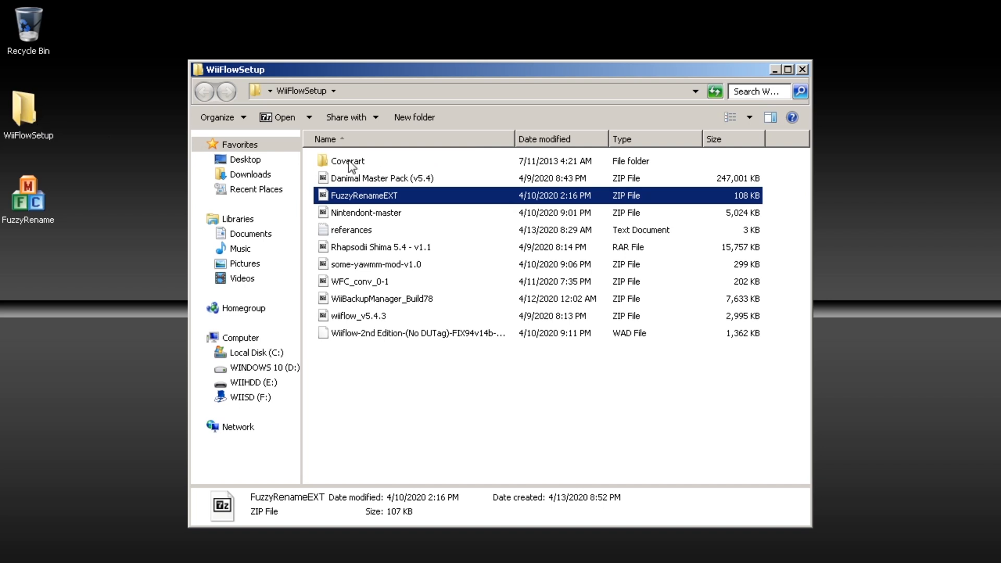
double_click(347, 160)
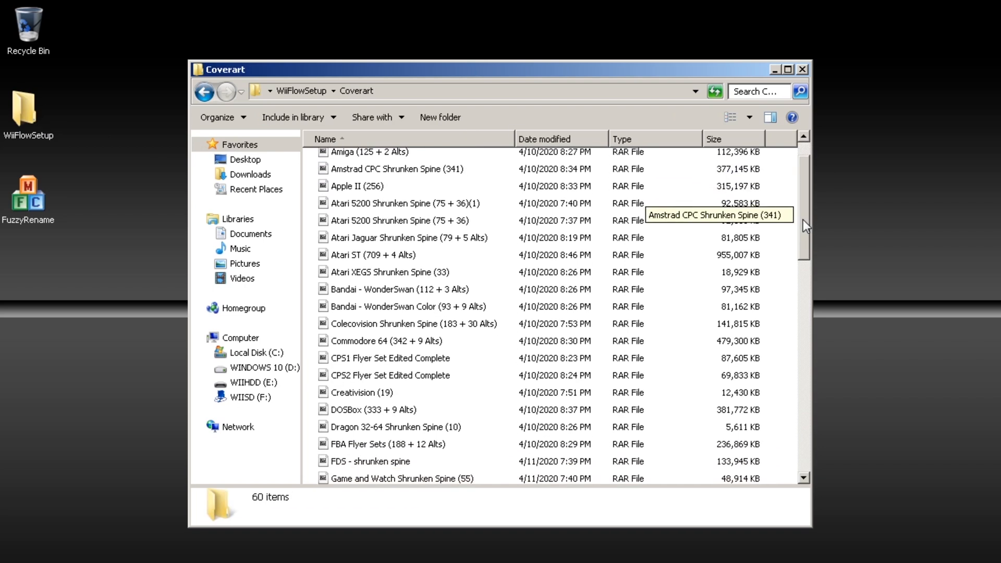
scroll(down, 3)
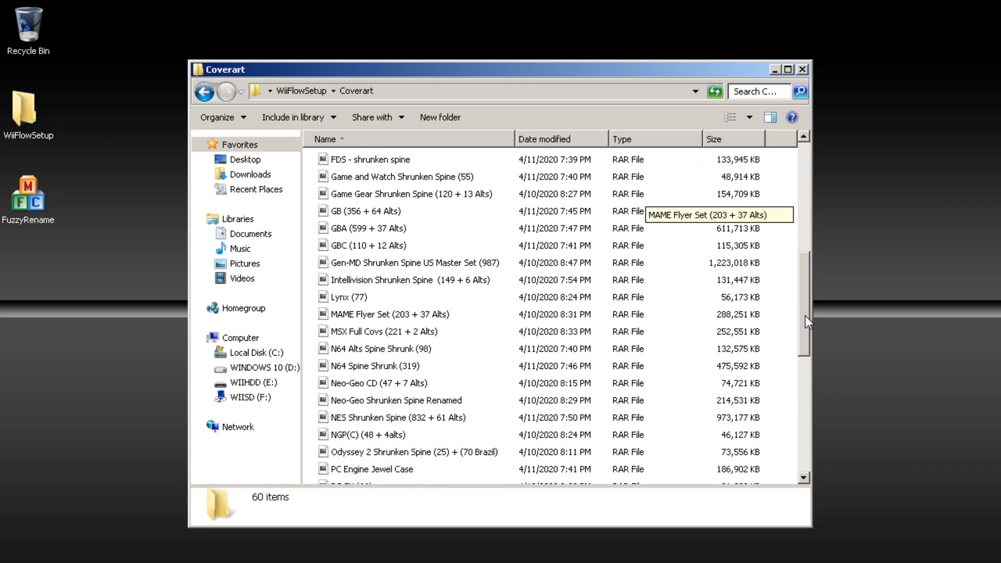
- Extract the NES and SNES Shrunken Spine cover archives to the desktop
right_click(398, 418)
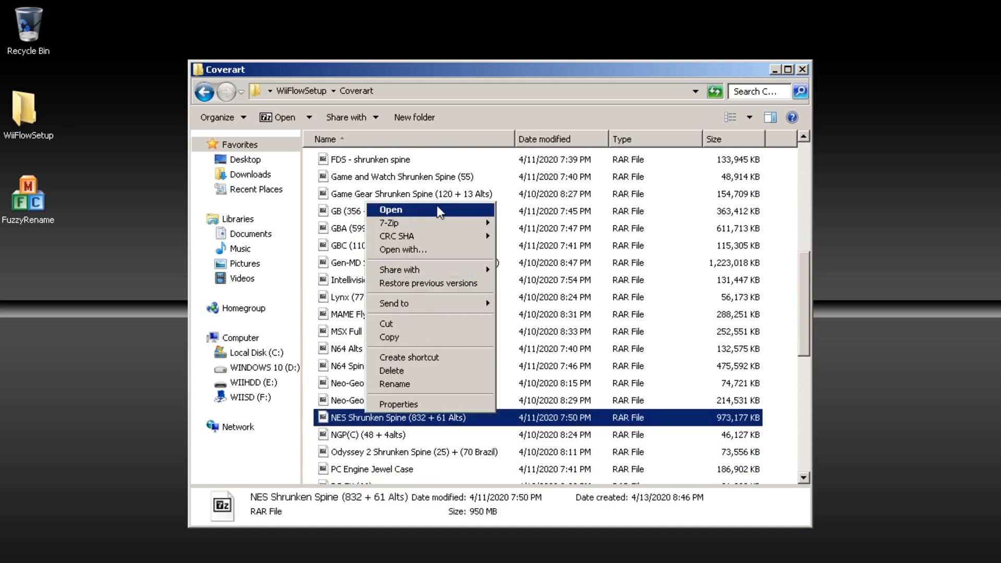
click(389, 222)
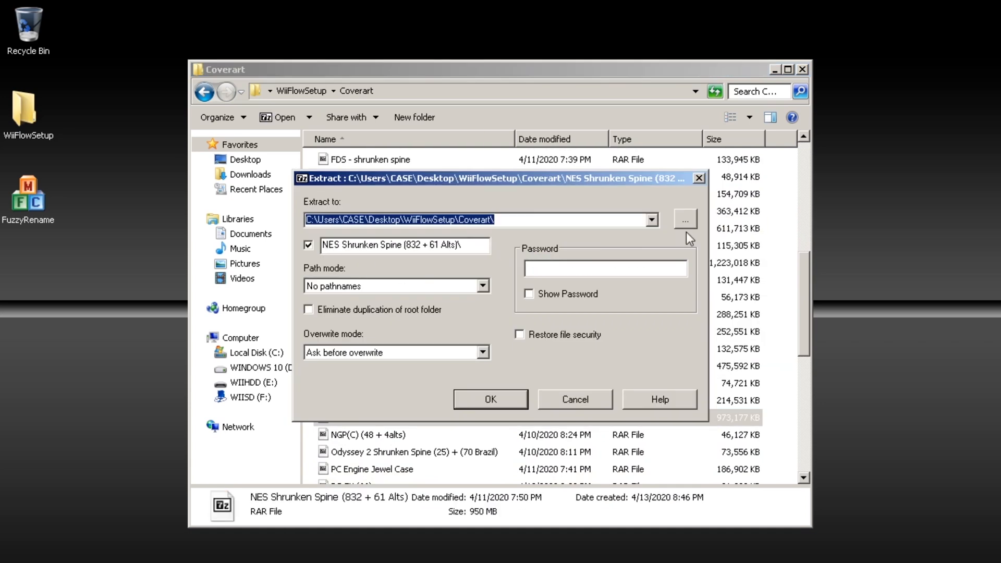
click(685, 219)
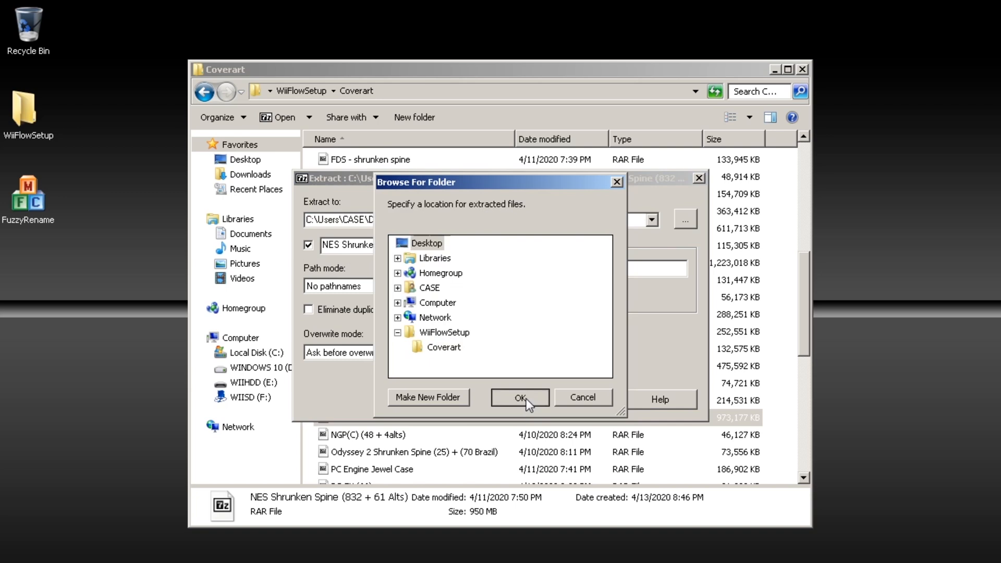
click(519, 398)
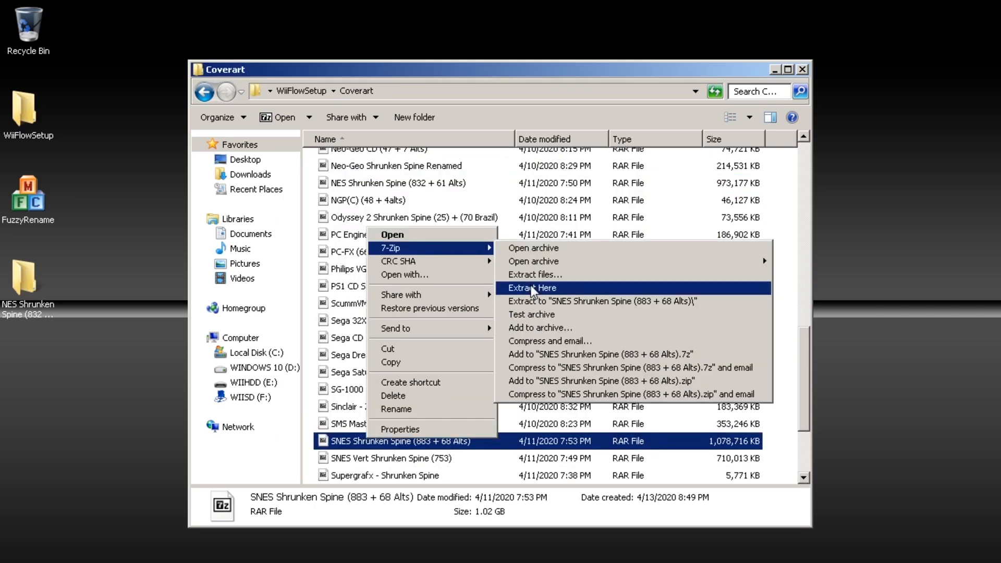
click(531, 288)
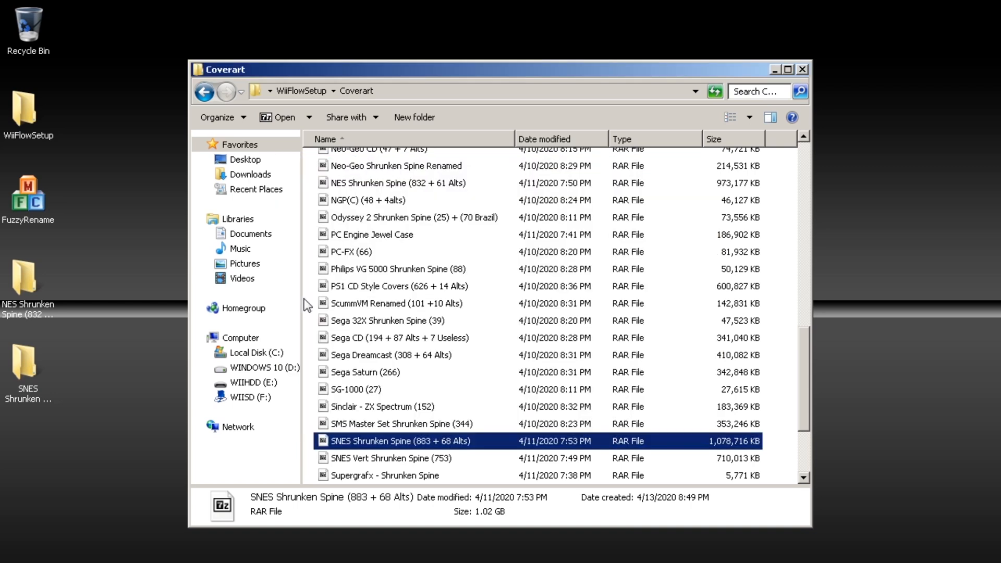
click(803, 69)
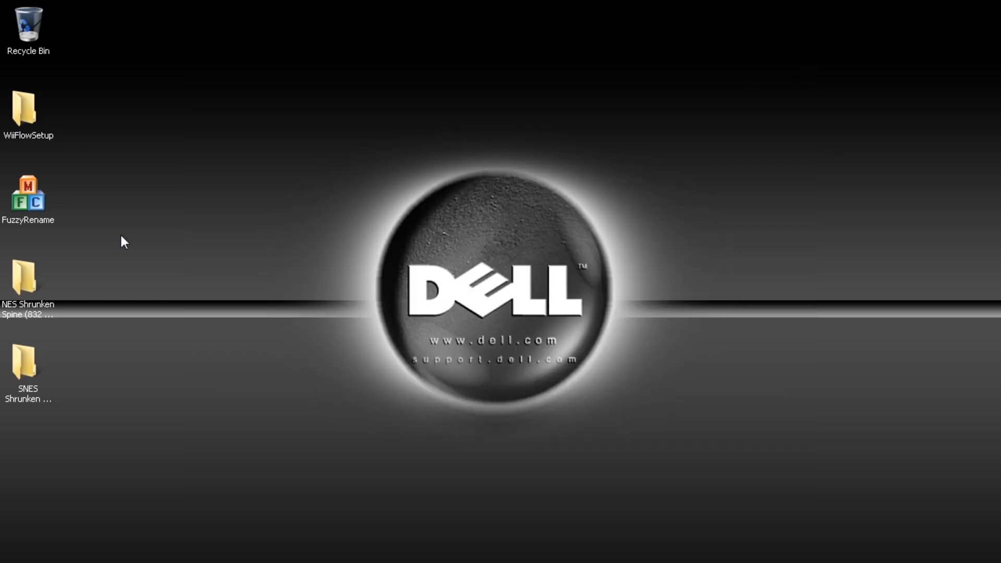
- Launch FuzzyRename, keep original extensions, and set E:\fceugx\roms as the ROM folder
double_click(27, 193)
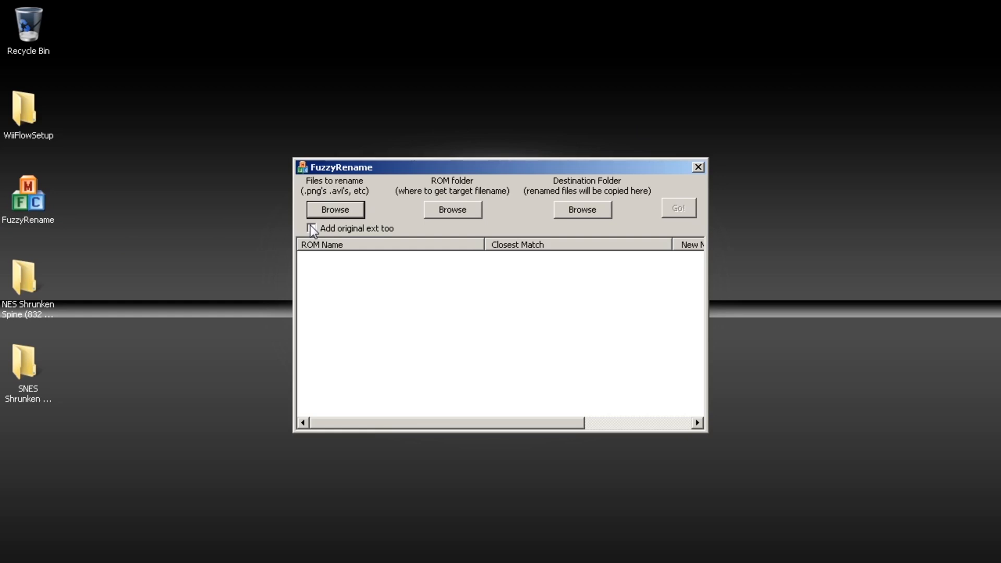
click(334, 209)
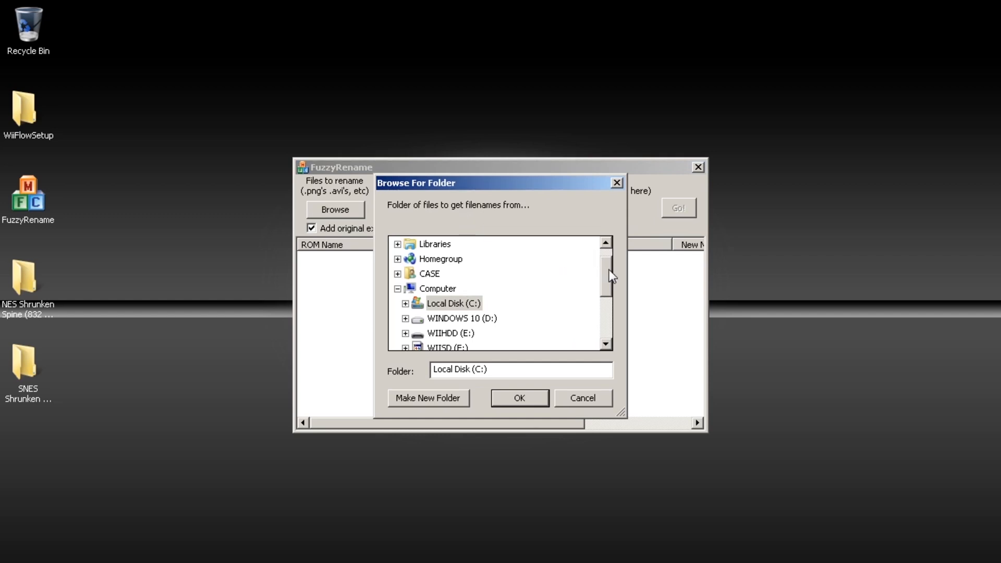
click(450, 332)
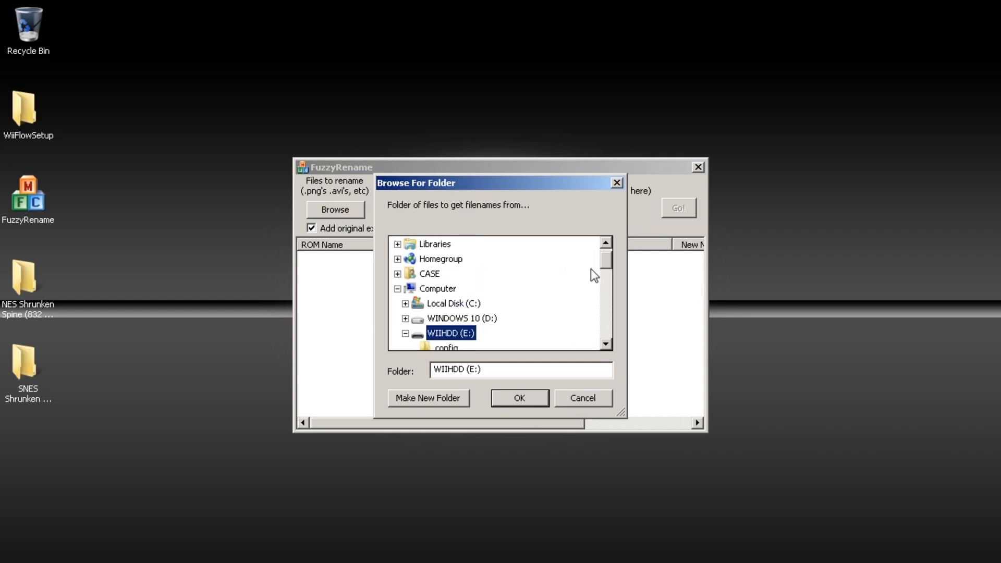
scroll(down, 3)
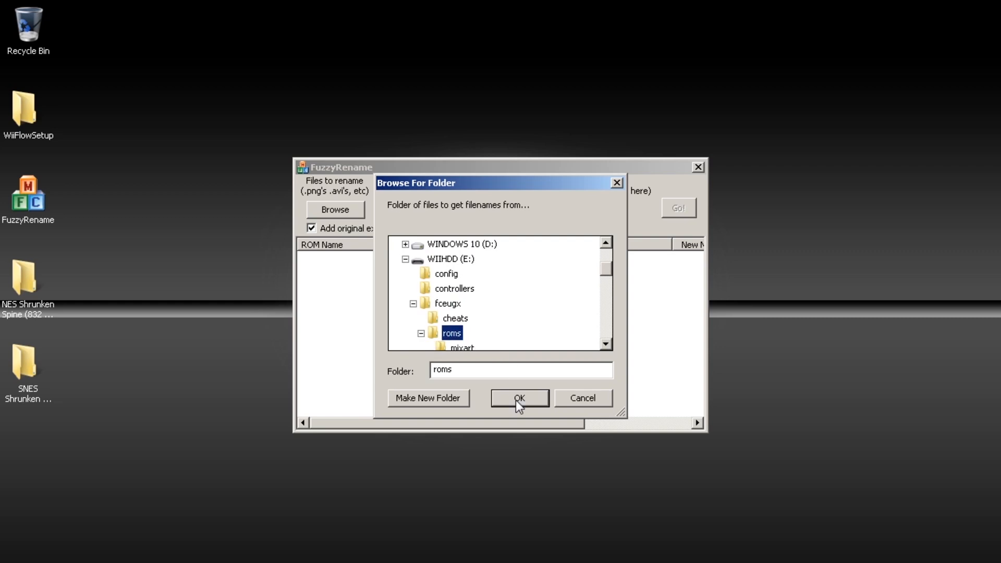
click(518, 397)
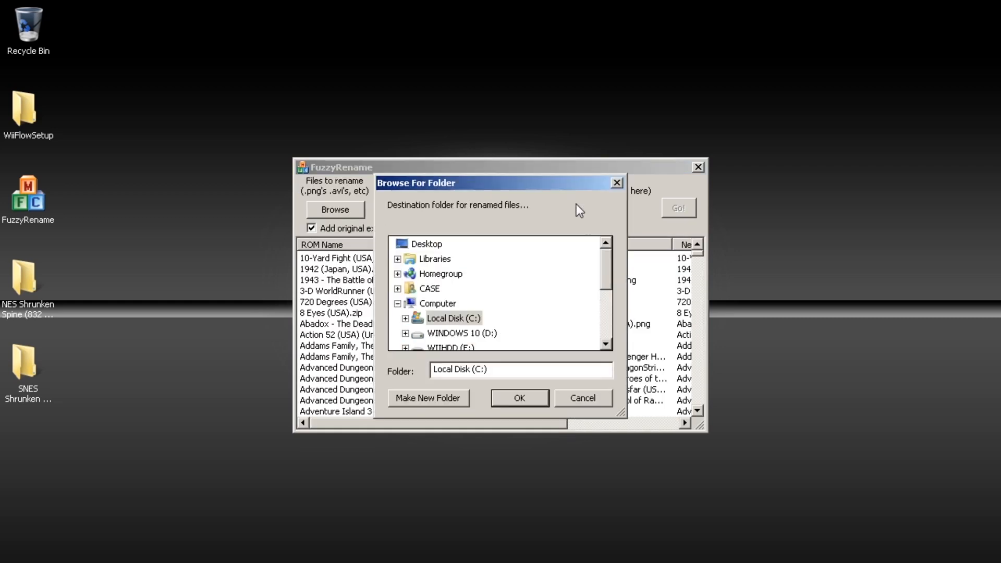
- Set boxcovers\NES as the destination and run the NES cover rename-and-copy
scroll(down, 3)
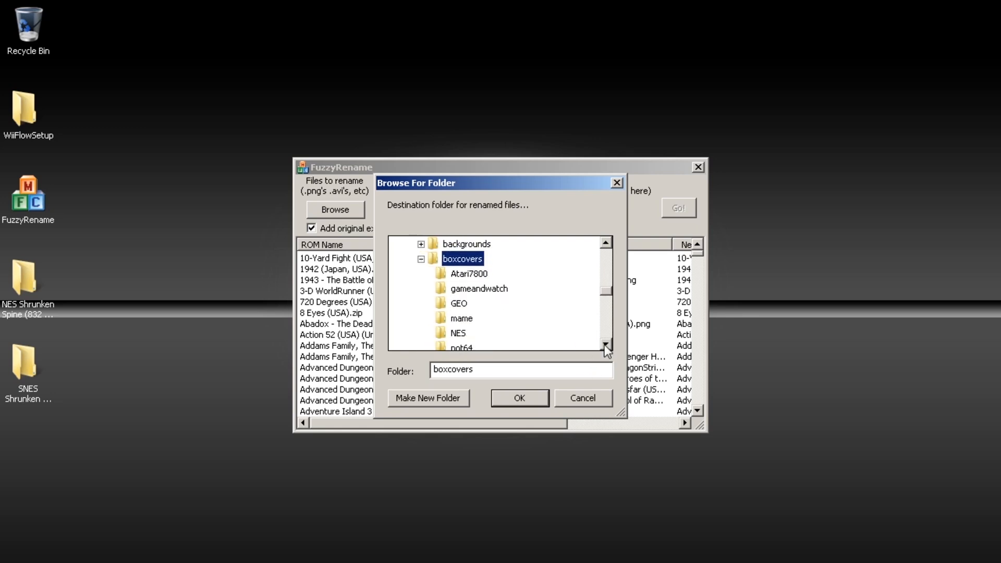
click(458, 302)
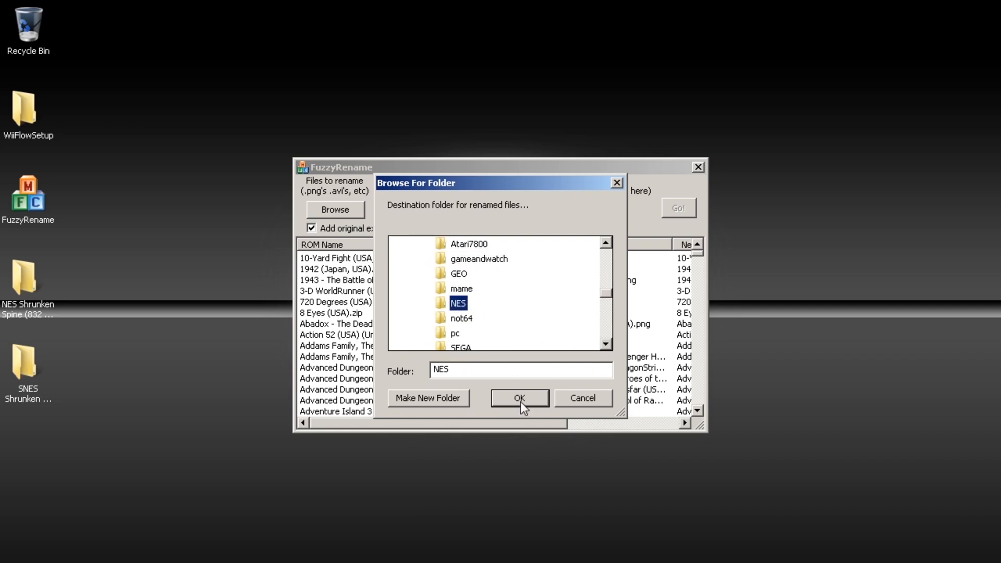
click(519, 398)
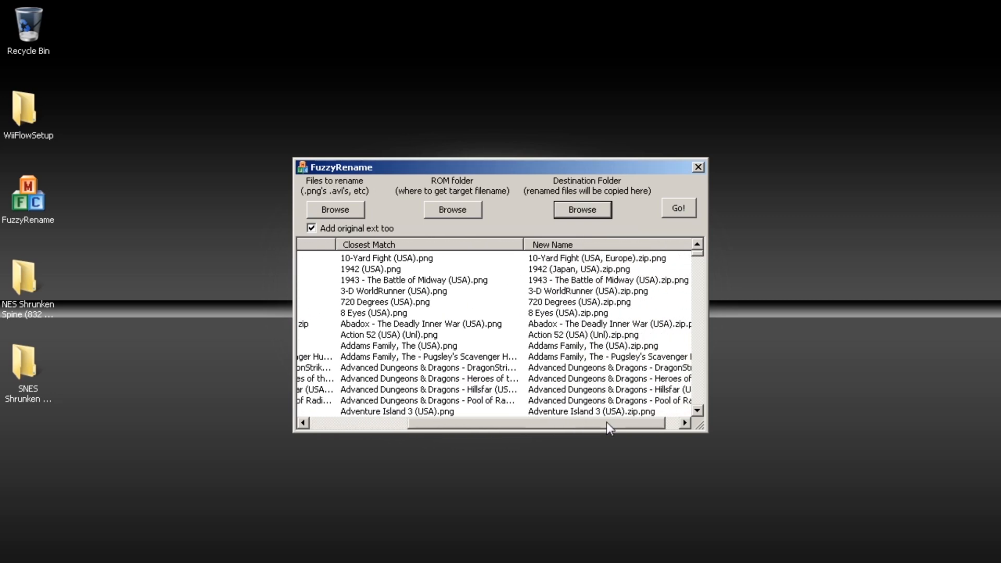
click(678, 208)
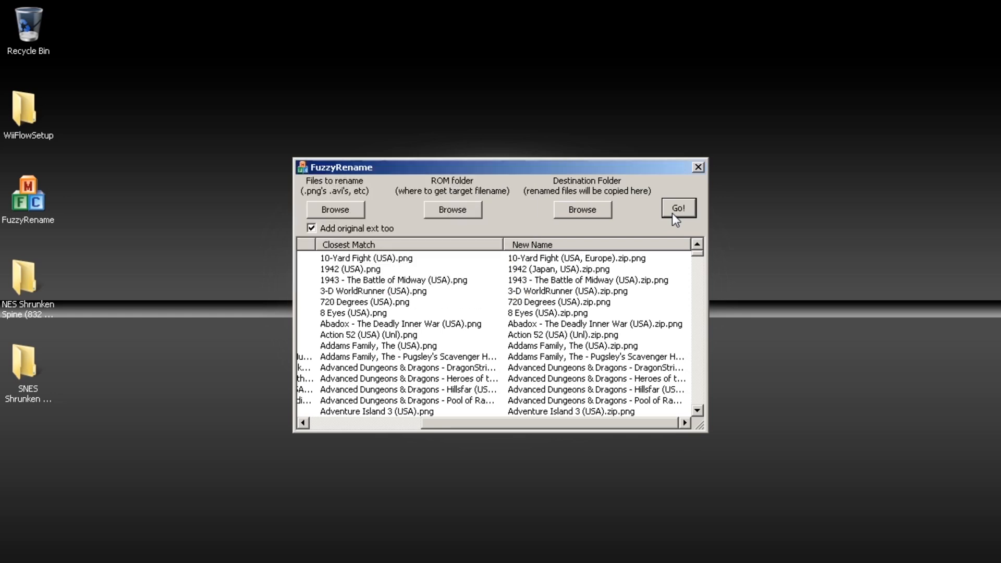
click(334, 209)
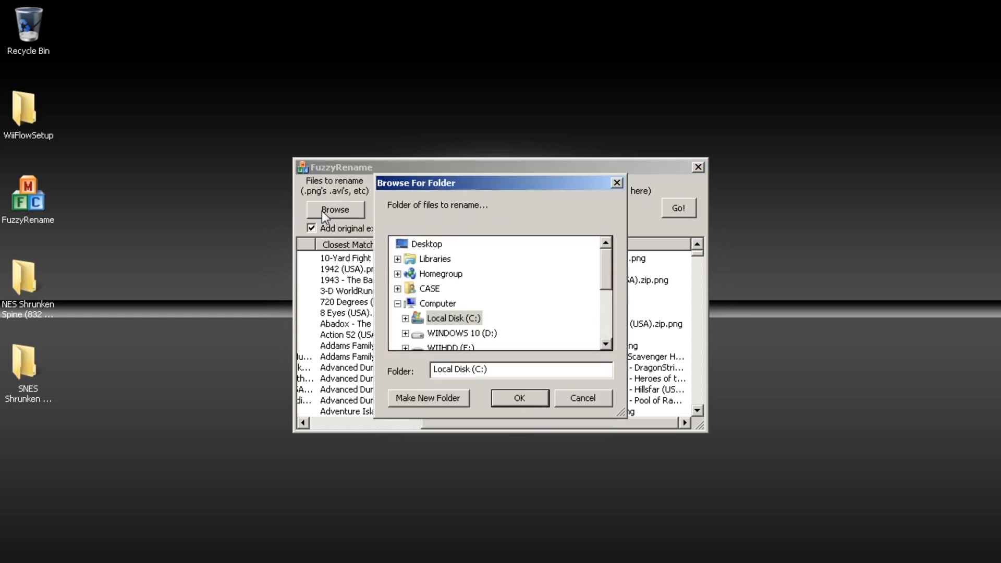
- Match SNES covers to snes9xgx\roms names, copying them into boxcovers SNES
click(427, 244)
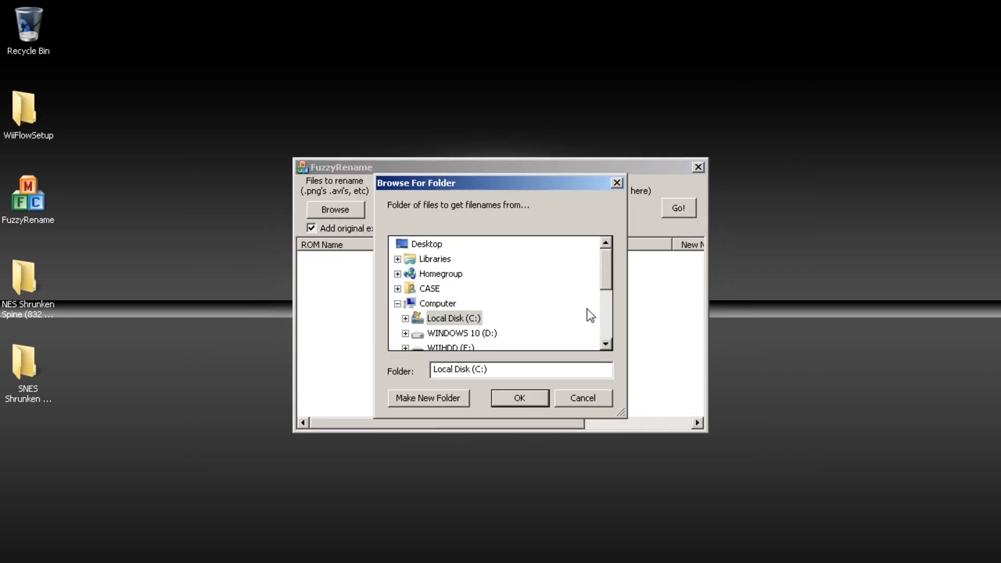
click(450, 332)
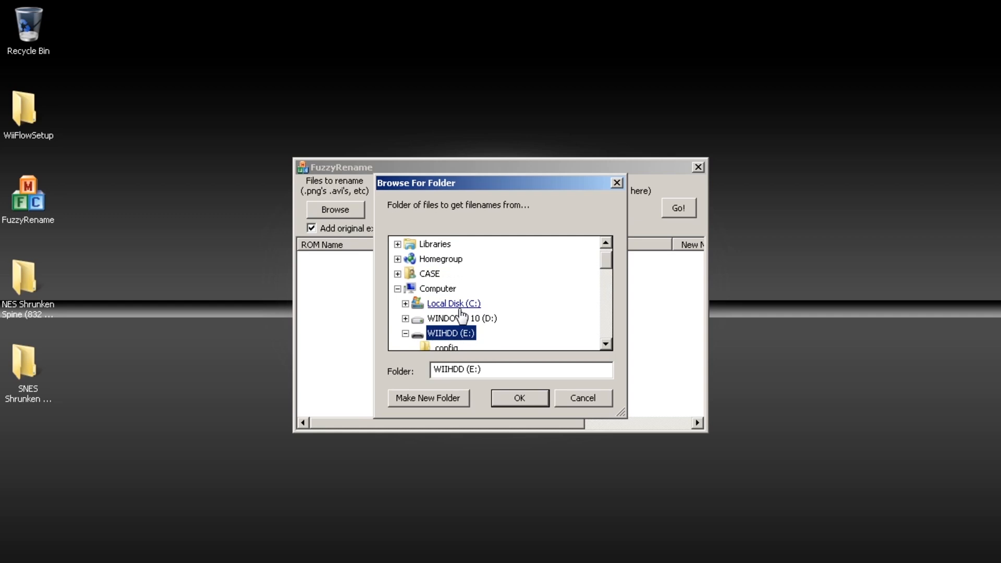
scroll(down, 3)
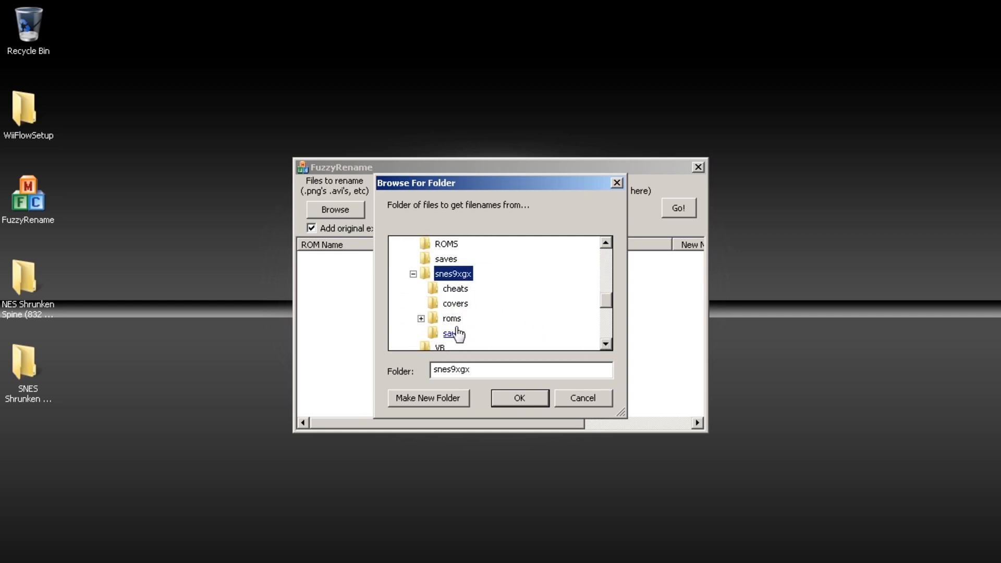
click(520, 398)
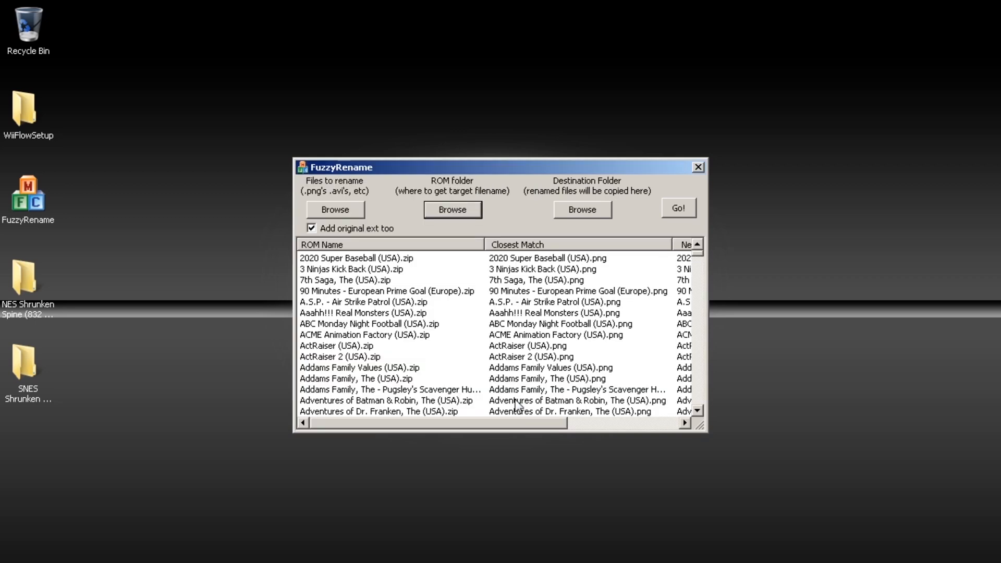
click(580, 209)
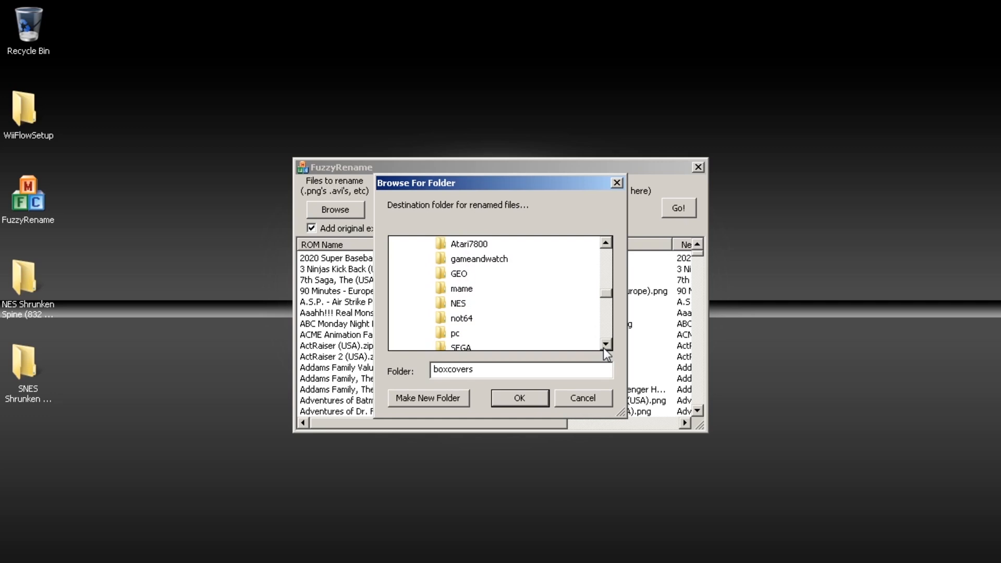
click(519, 397)
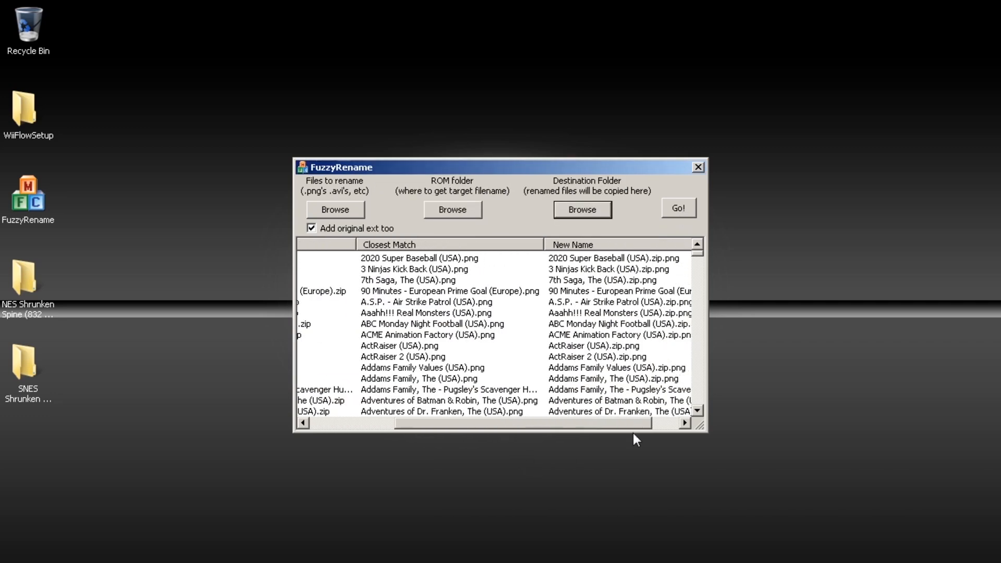
click(678, 208)
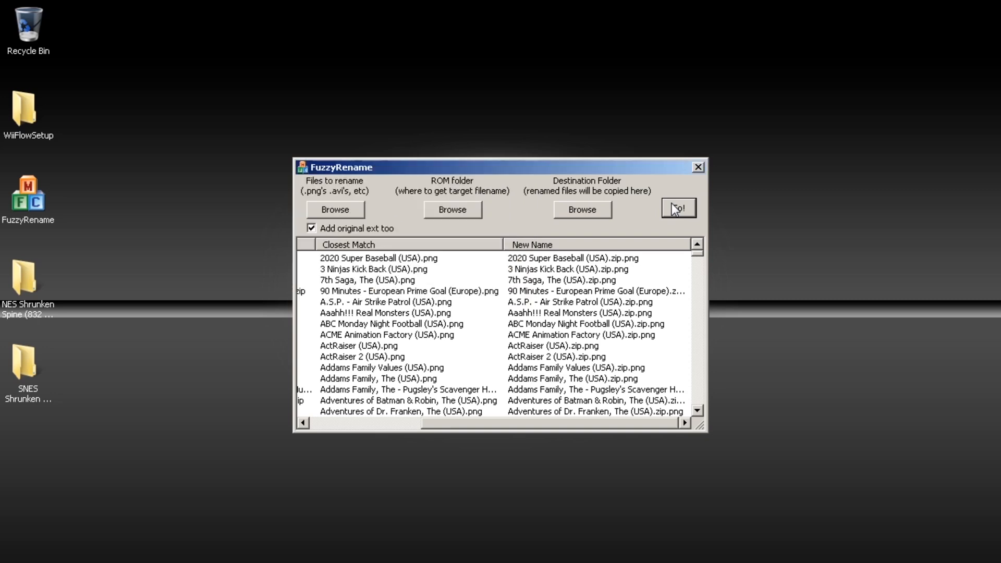
mouse_move(683, 115)
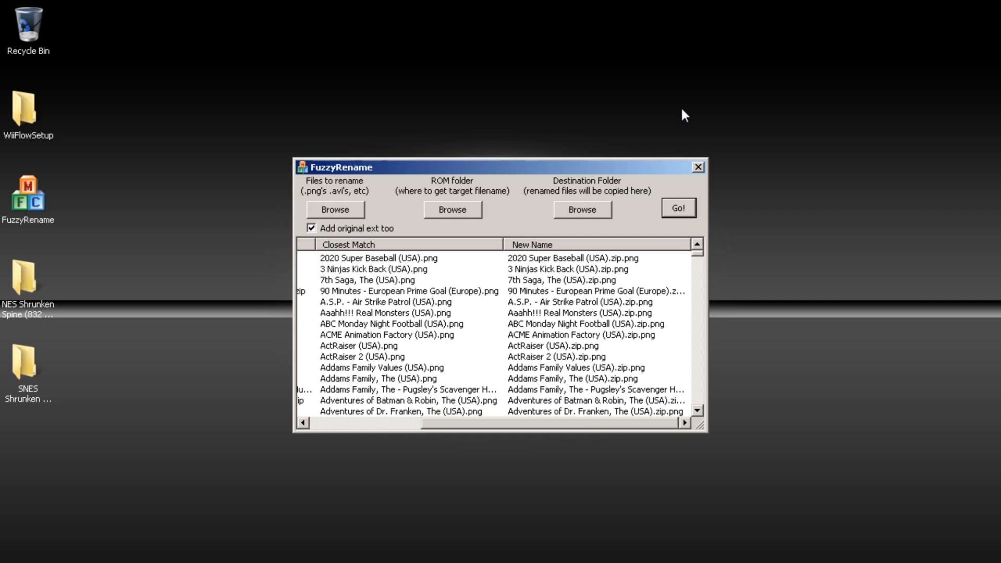
- Close FuzzyRename and delete its shortcut and both cover folders to the Recycle Bin
click(697, 167)
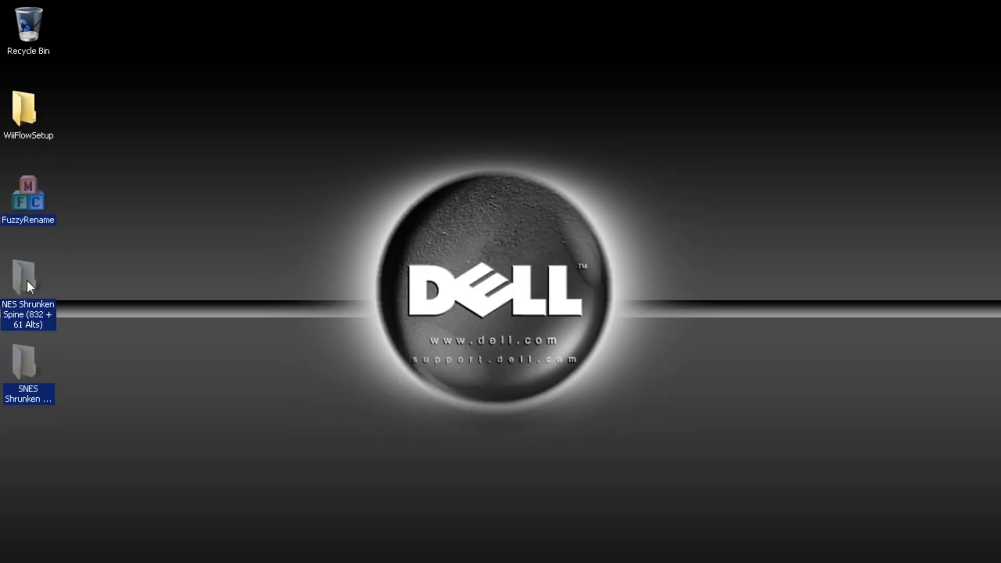
key(Delete)
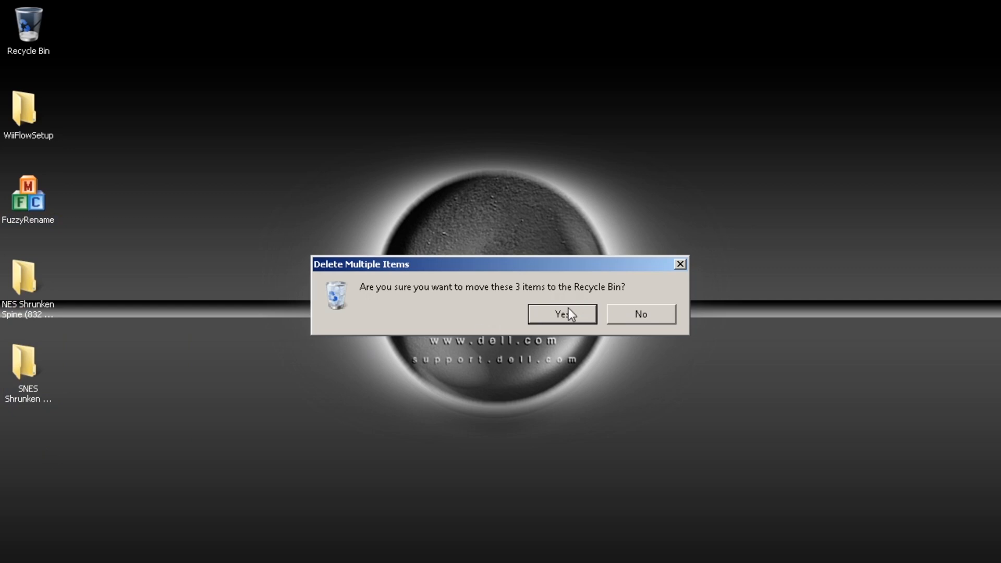
click(561, 314)
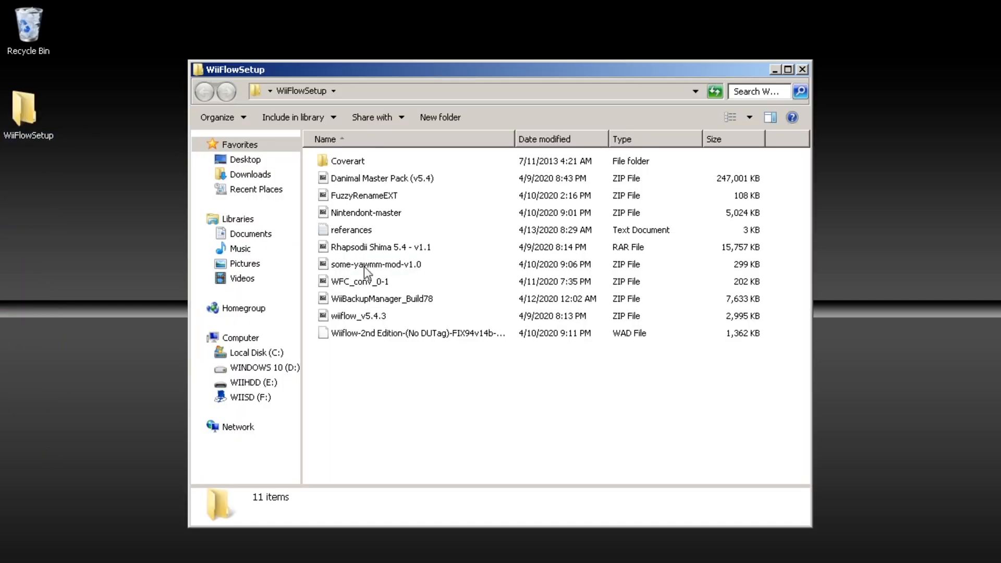
- Extract WFC_conv, enter the wfc_conv.exe path in a command prompt, and open WIISD (F:)
double_click(359, 281)
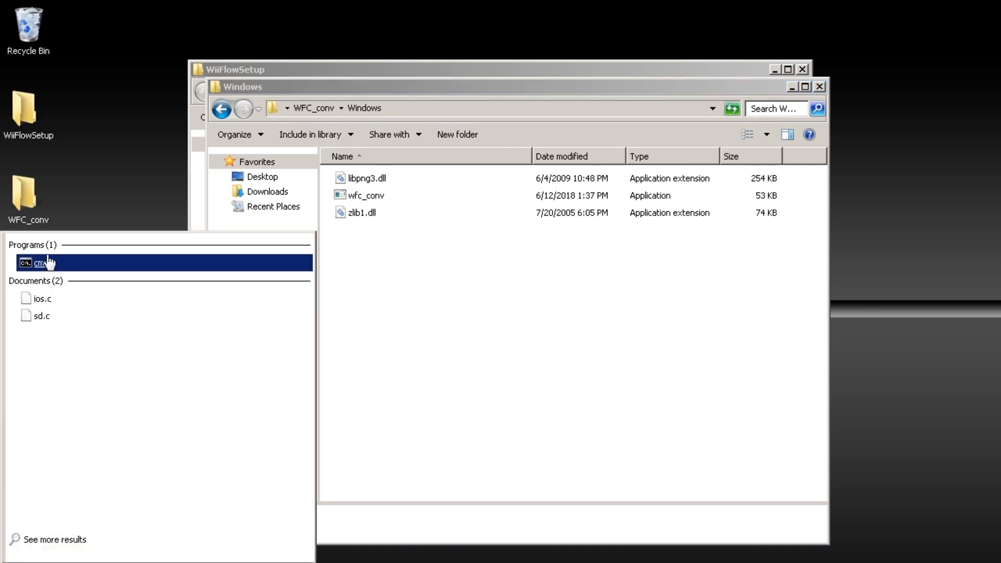
click(40, 262)
text(C:\Users\CASE\Desktop\WFC_conv\Windows\)
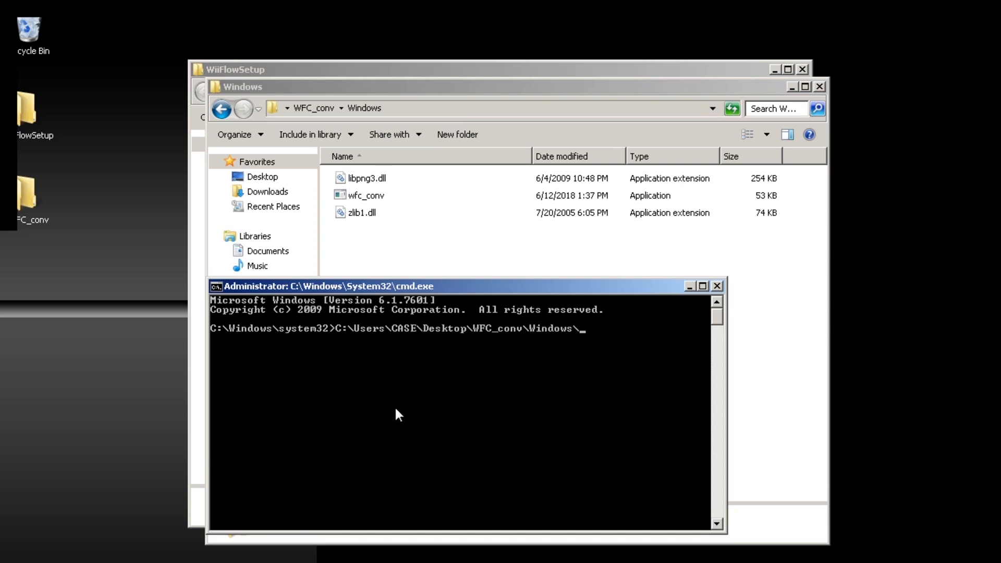
text(wfc)
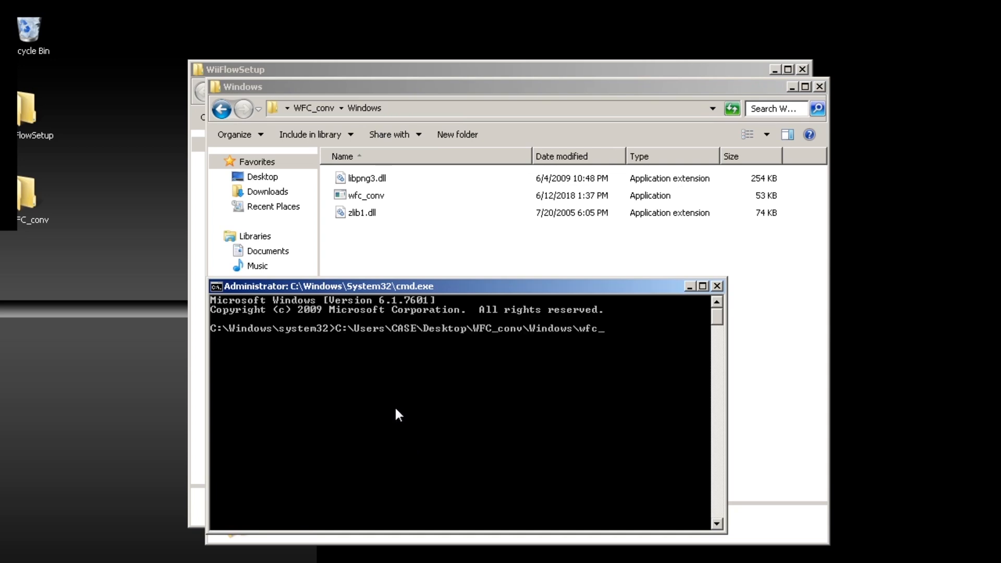
text(conv.ex)
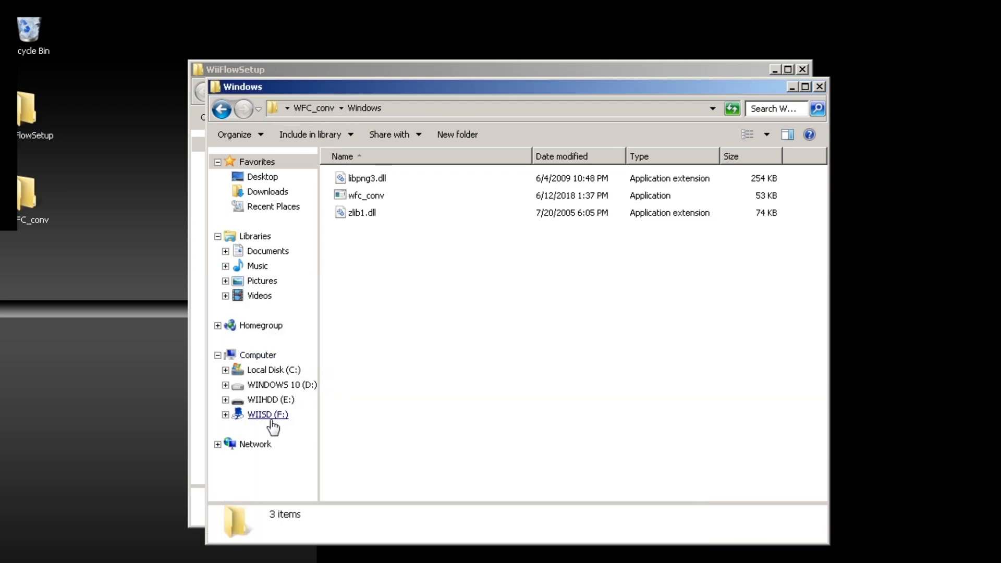
click(267, 415)
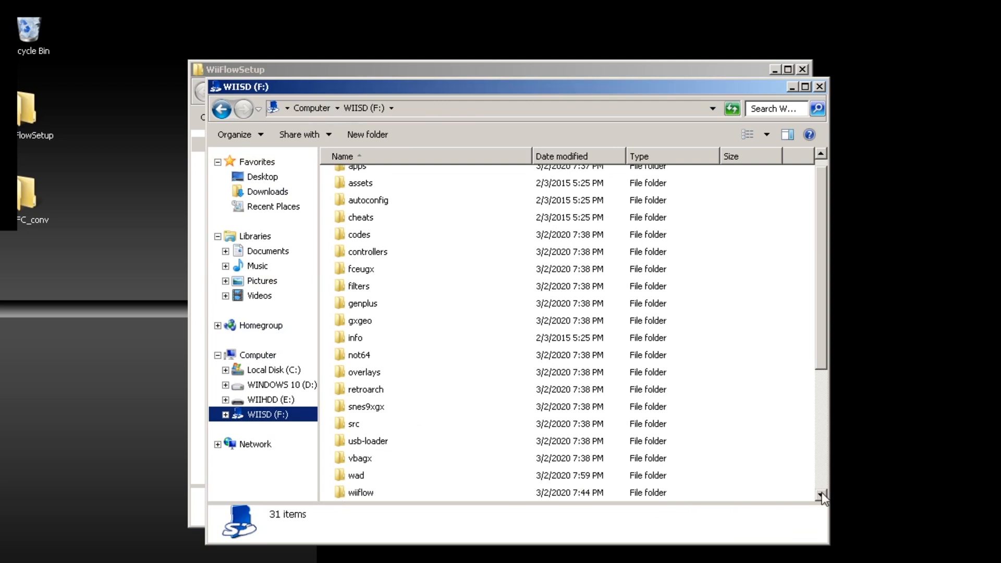
double_click(360, 493)
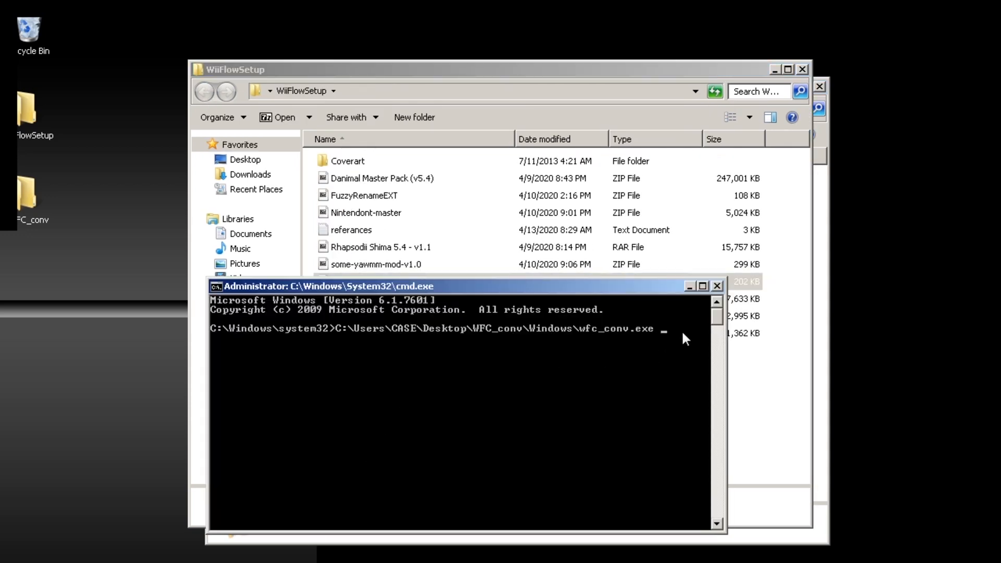
- Run wfc_conv.exe on F:\wiiflow to build the cover cache, then close the prompt
text(F:\wiiflow)
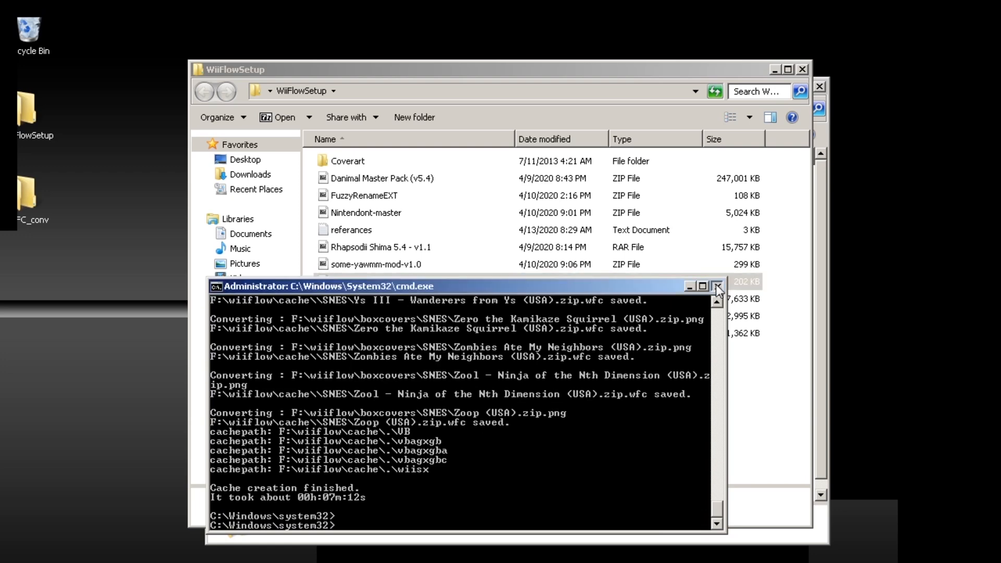
click(719, 286)
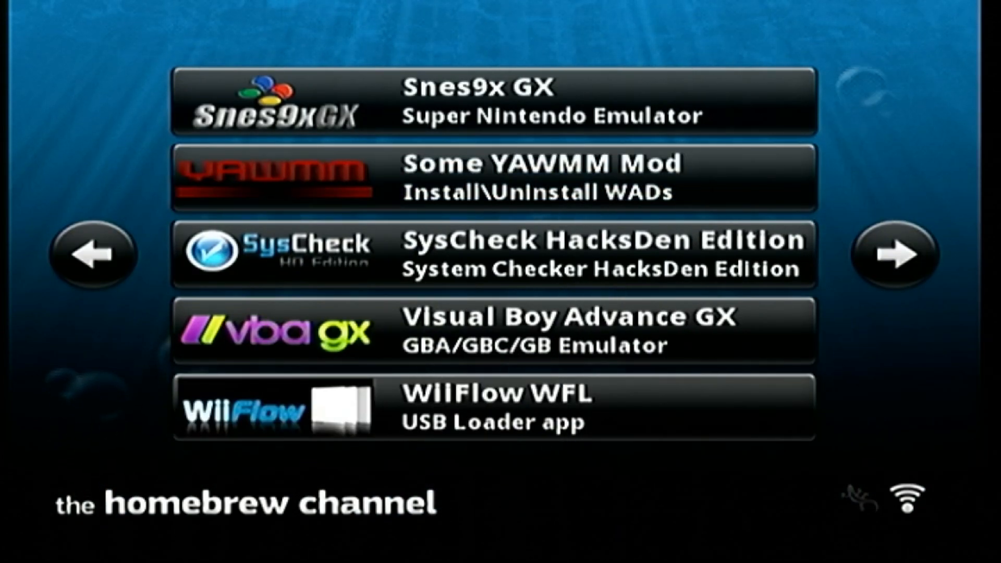
- Launch Some YAWMM Mod from the Homebrew Channel list
click(491, 177)
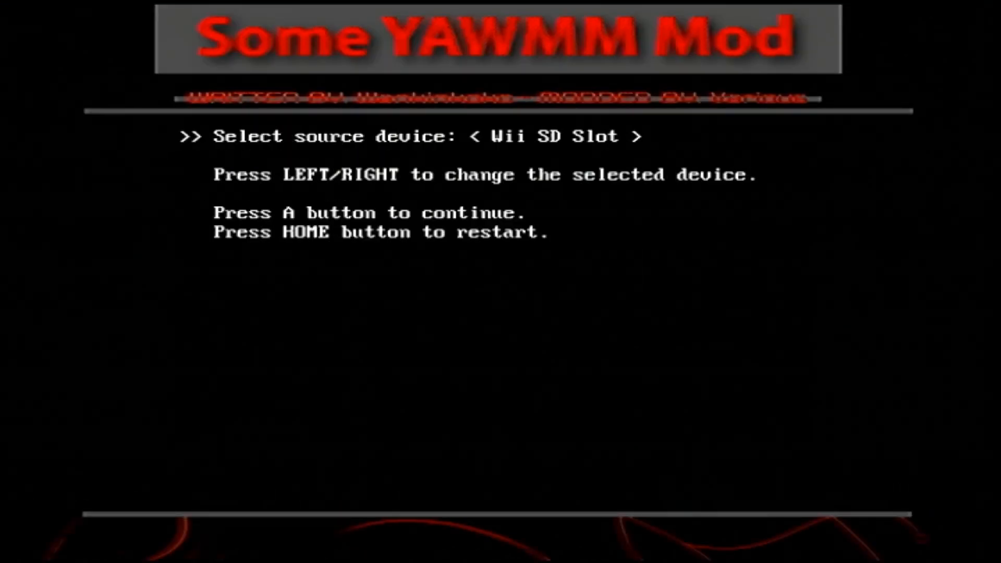
- Install the Wiiflow-2nd Edition WAD from the Wii SD Slot and dismiss the completion prompt
key(a)
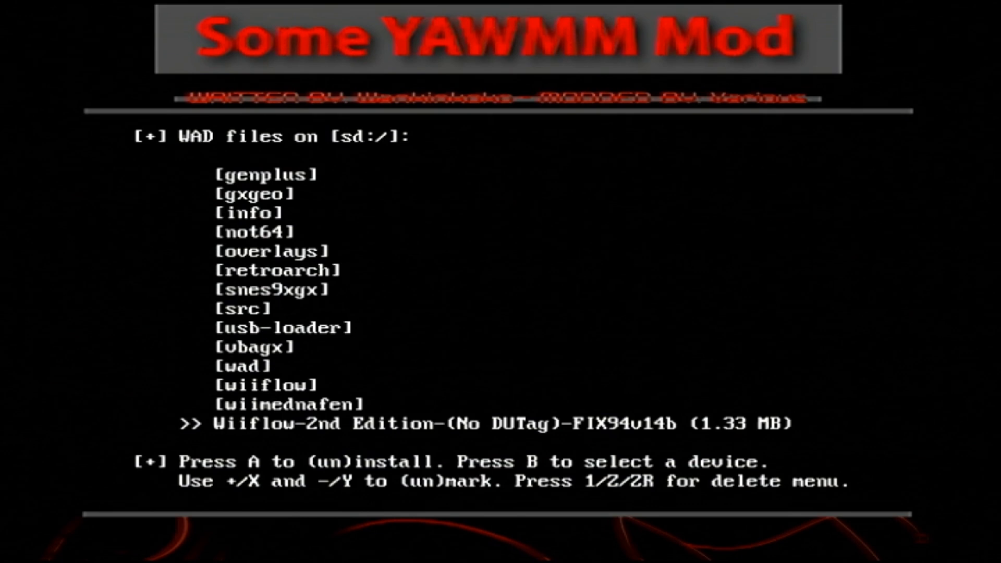
key(A)
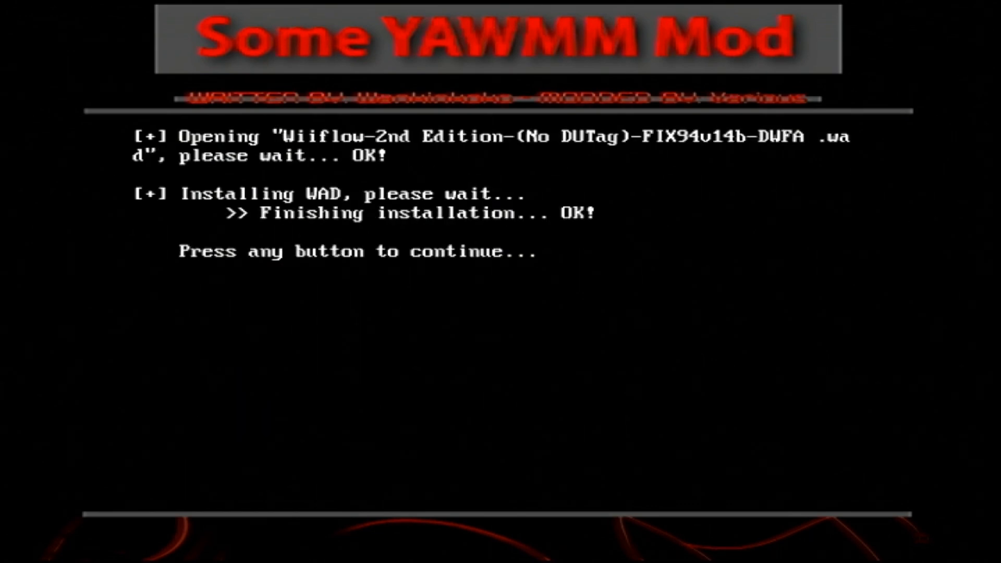
key(enter)
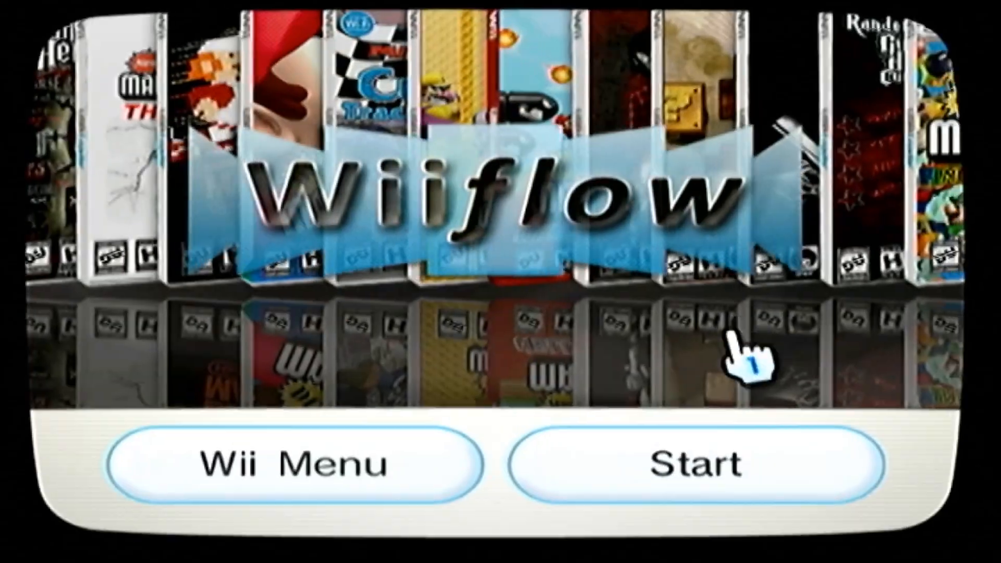
- Start WiiFlow, open Retro Consoles NES games, and scroll through the SNES and Wii libraries
click(682, 461)
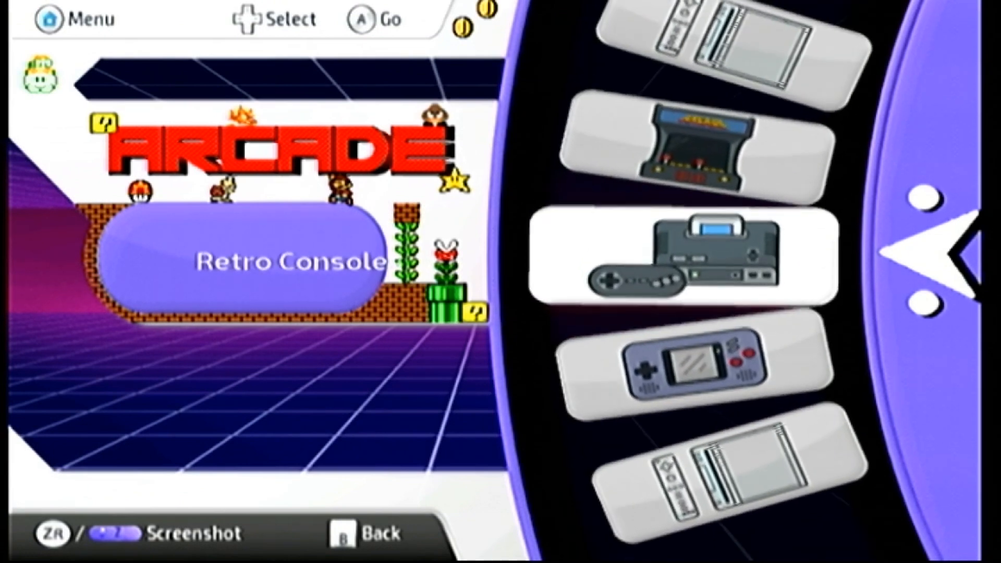
click(682, 257)
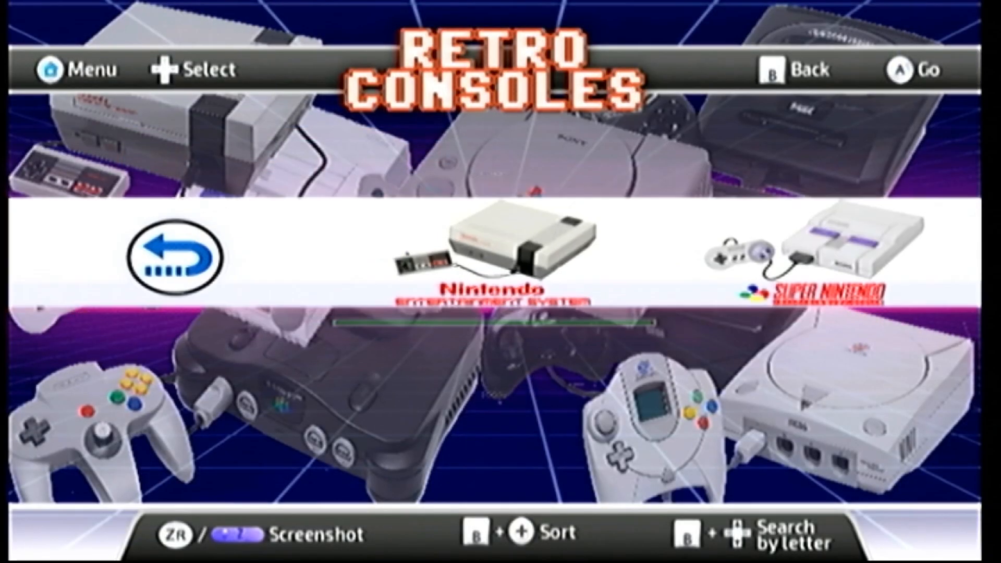
click(491, 249)
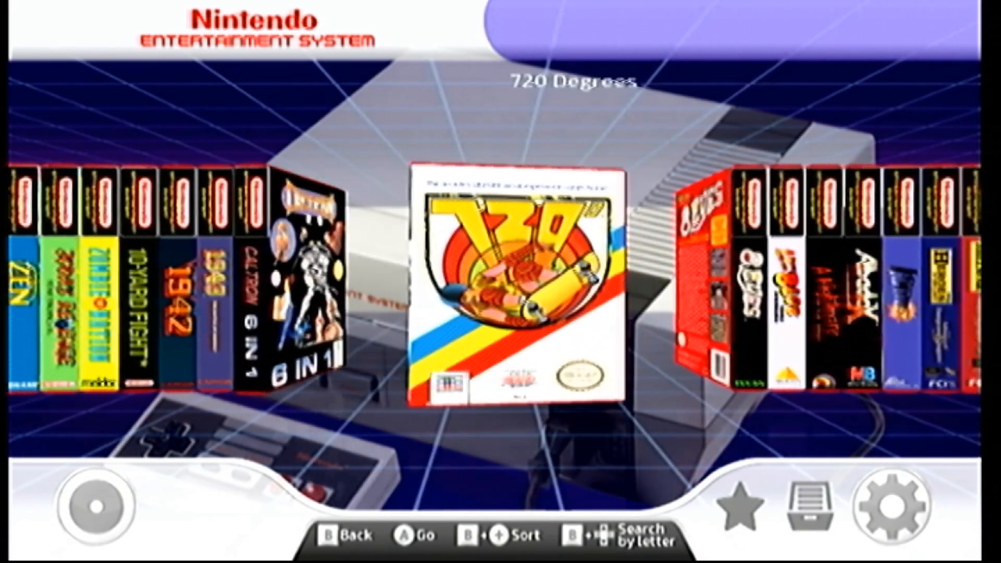
scroll(right, 3)
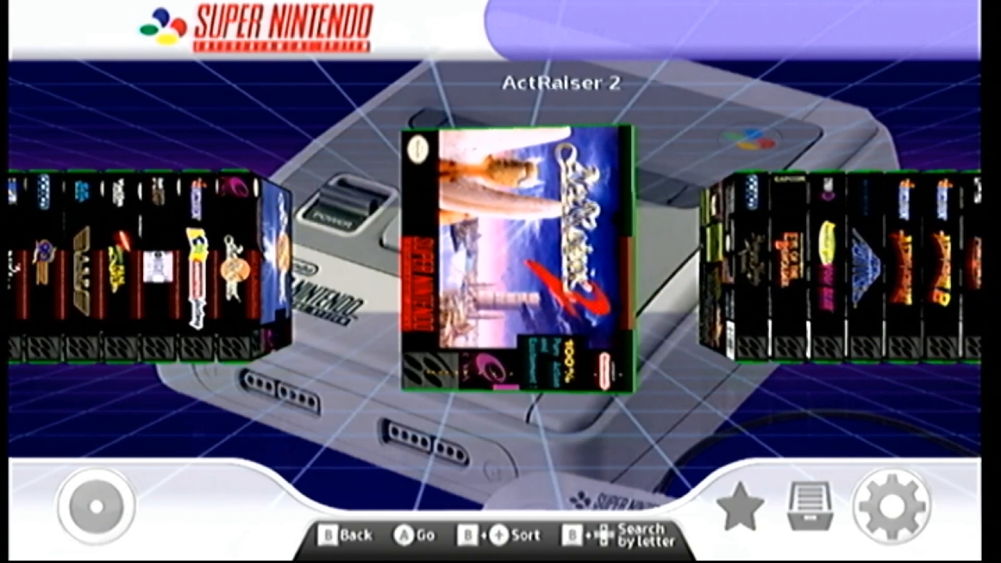
scroll(right, 3)
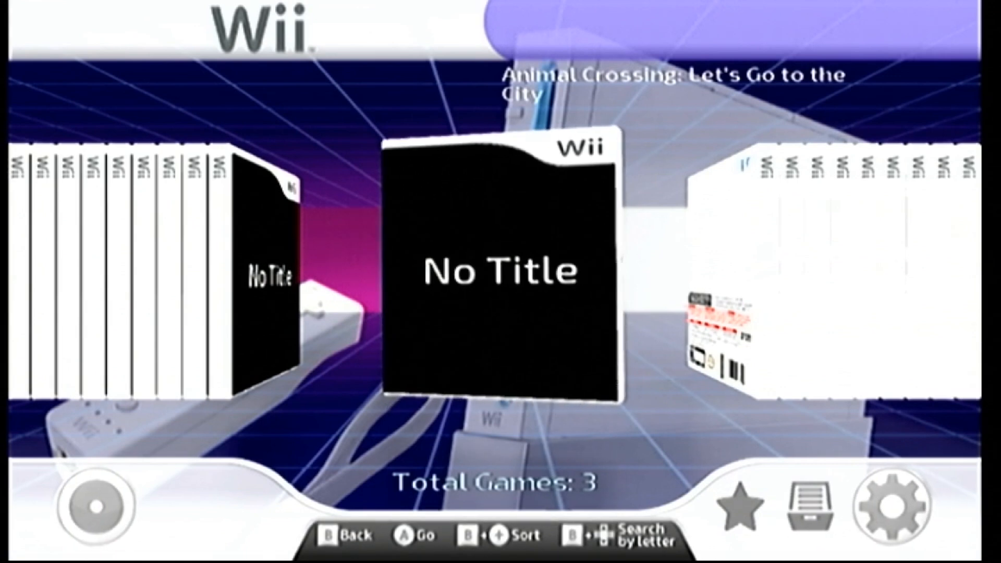
- Visit WiiFlow's Download covers & banners settings, then return to the GameCube game list
click(893, 504)
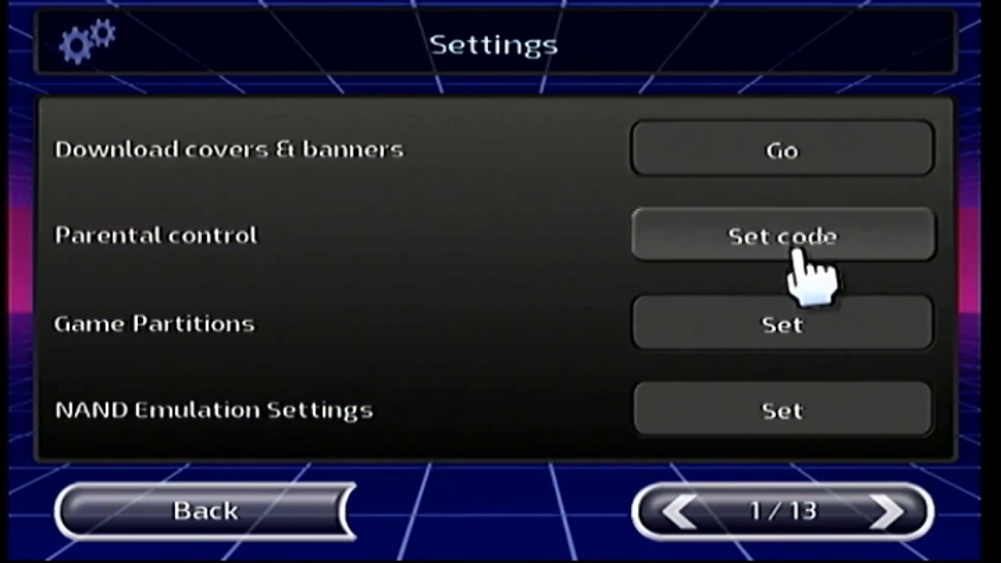
click(781, 147)
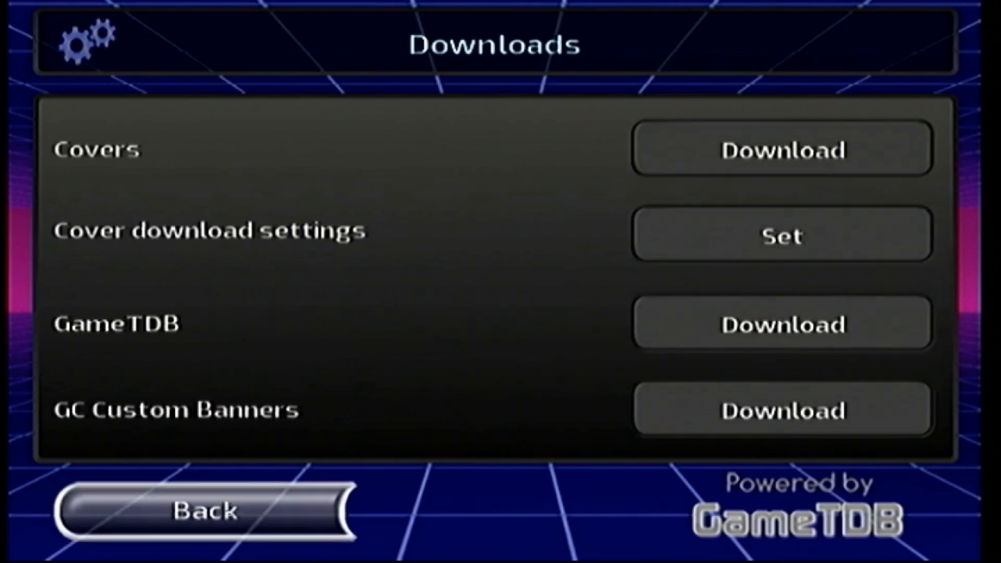
click(203, 511)
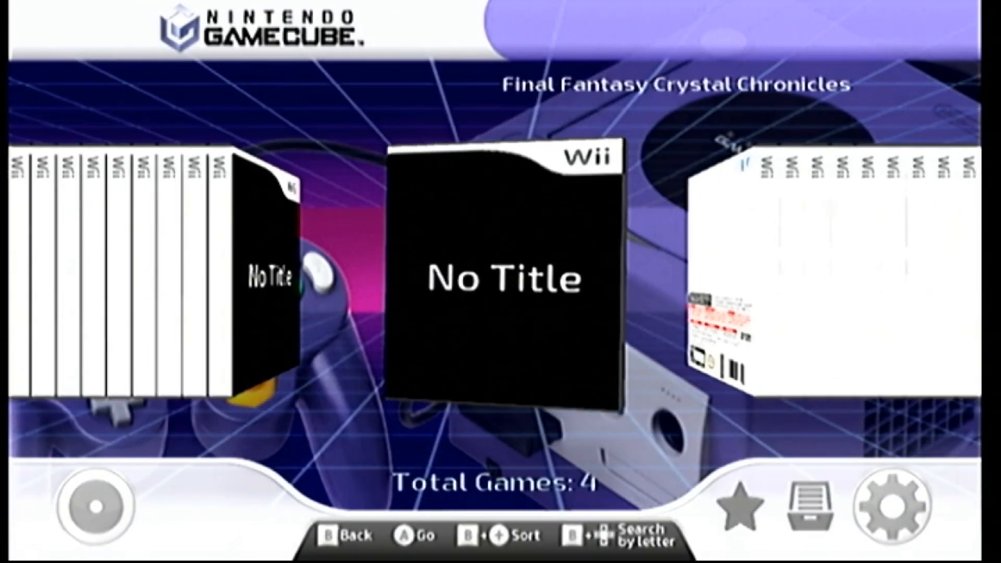
- Review the Download covers & banners page in Settings, then exit WiiFlow via Exit To
click(878, 505)
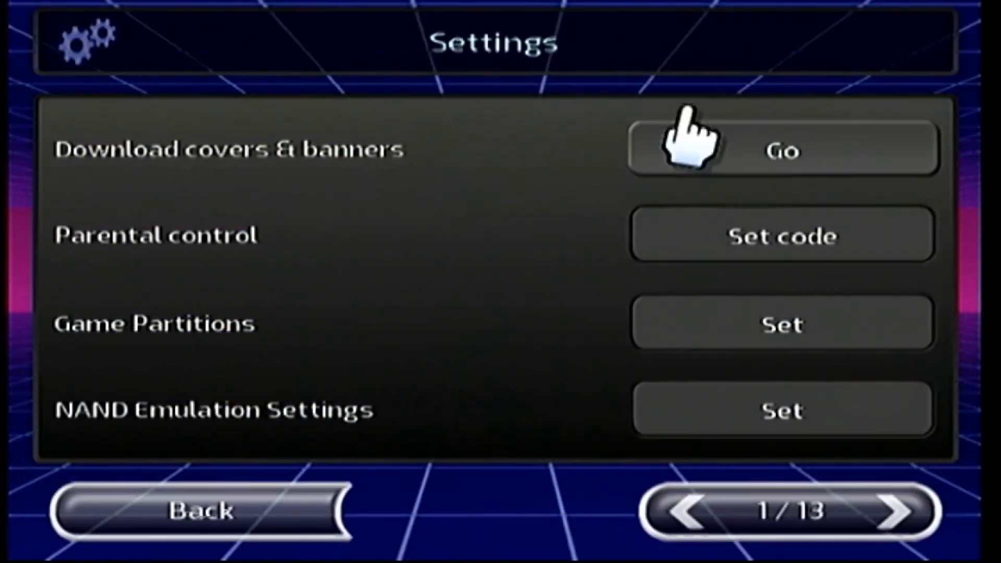
click(782, 149)
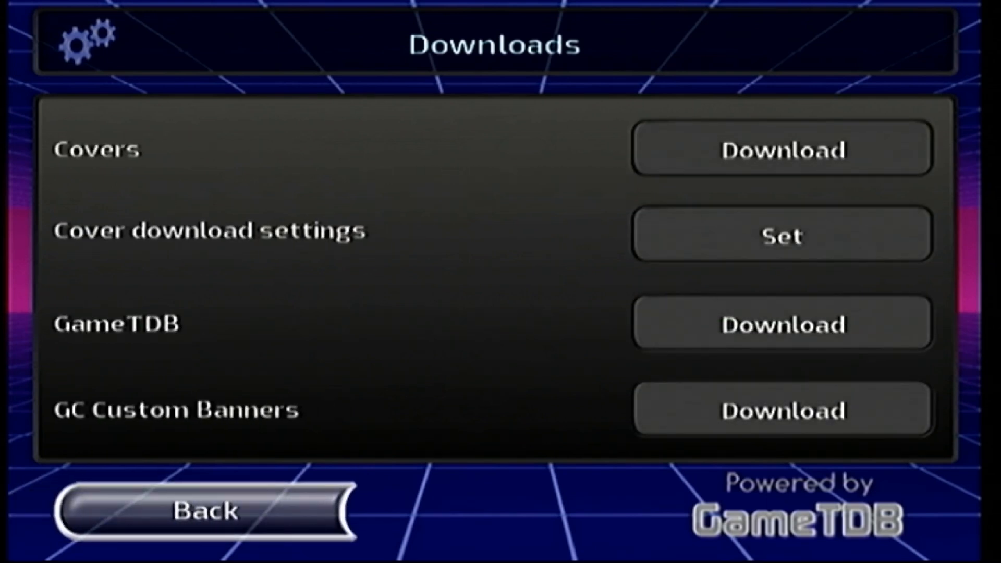
click(202, 511)
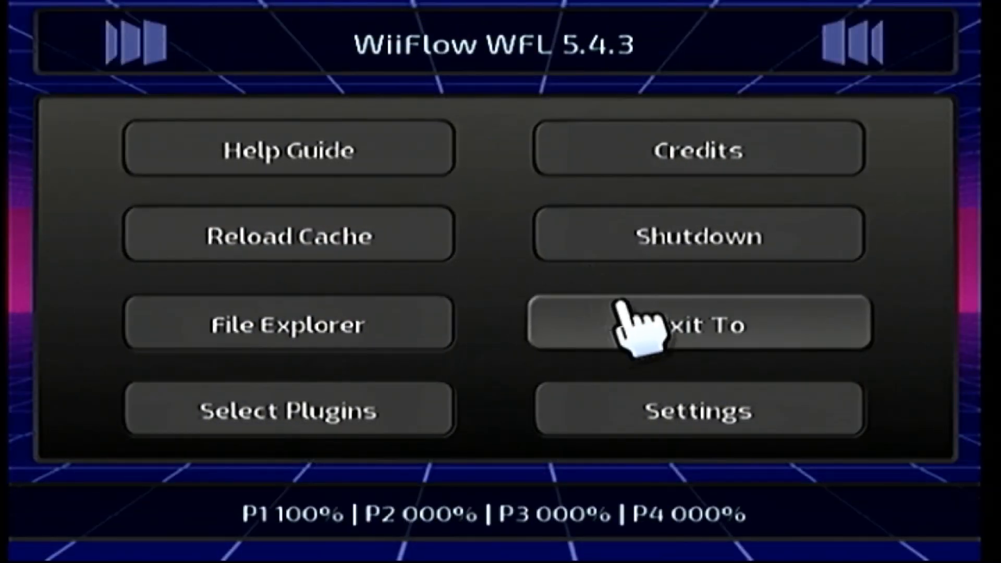
click(699, 324)
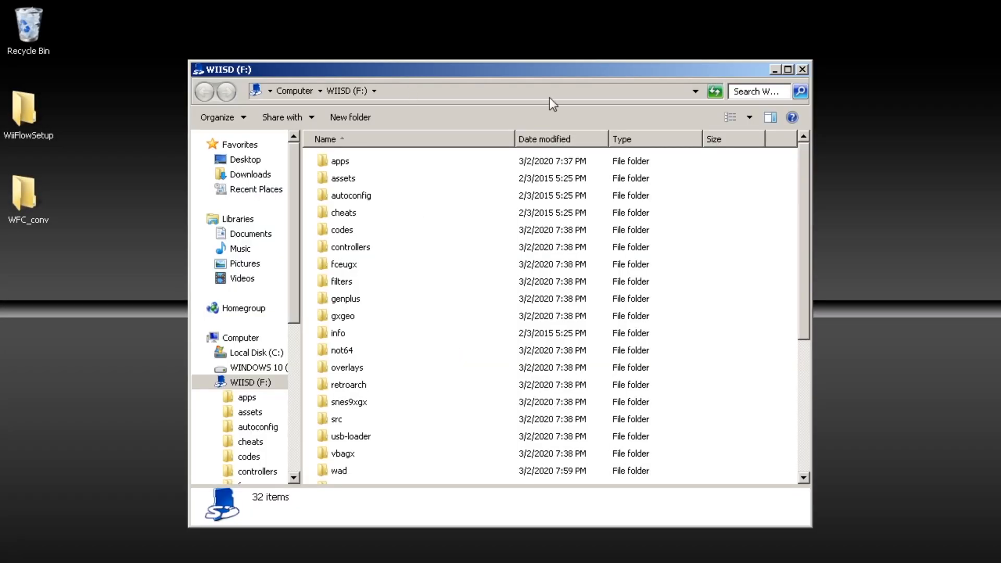
- Merge the Rhapsodii Shima archive's wiiflow folder into WIISD (F:), applying Yes to all items
double_click(28, 108)
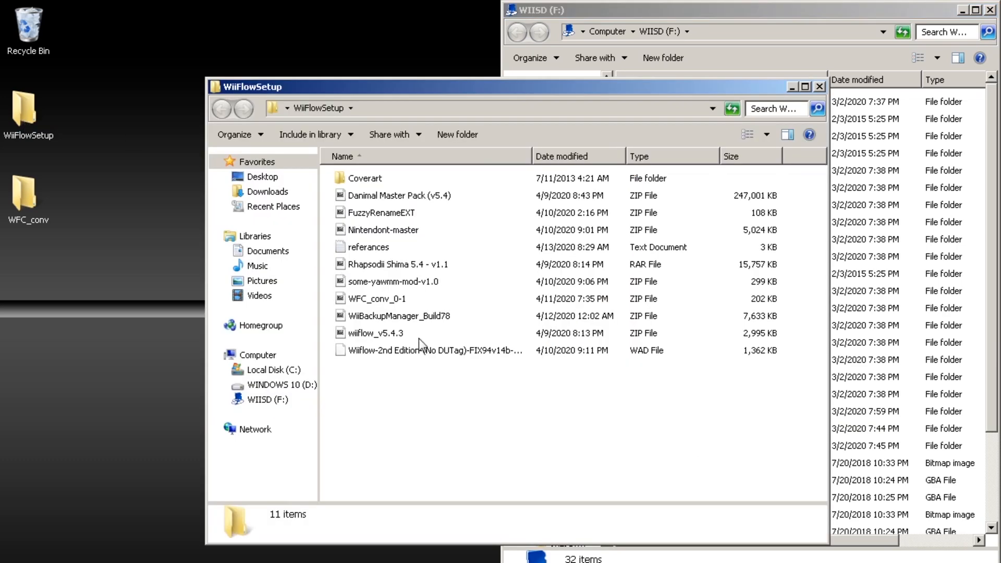
mouse_move(369, 257)
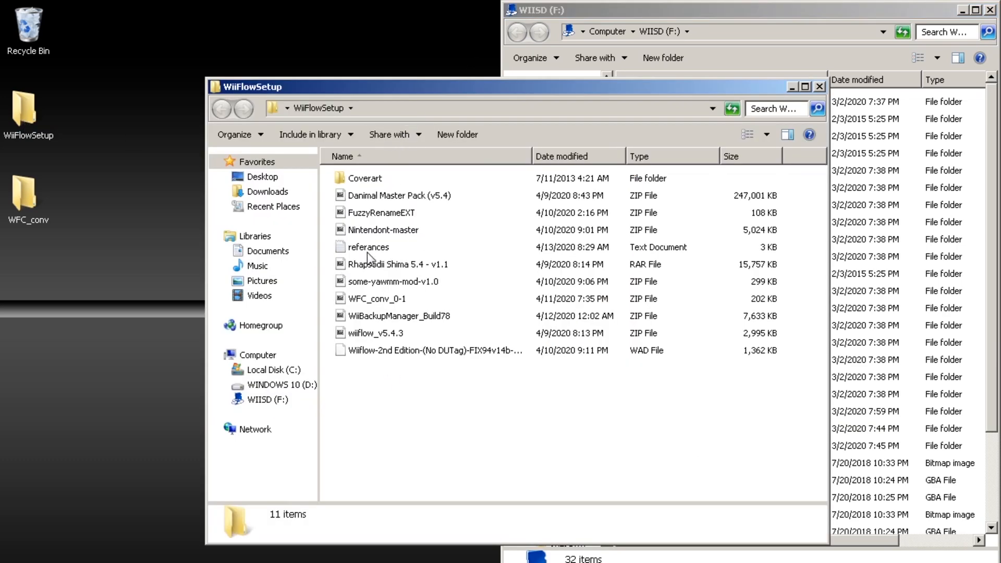
double_click(398, 264)
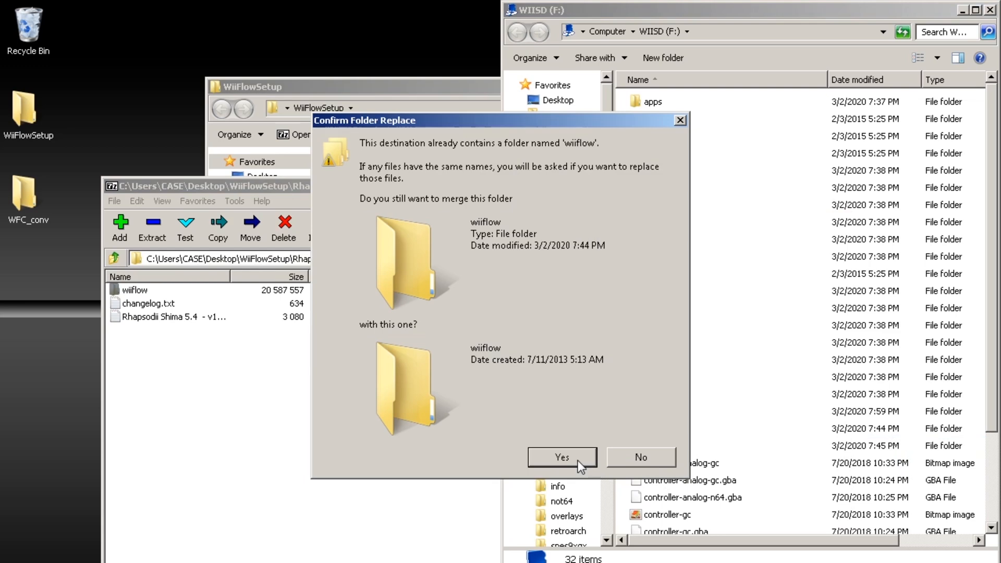
click(561, 457)
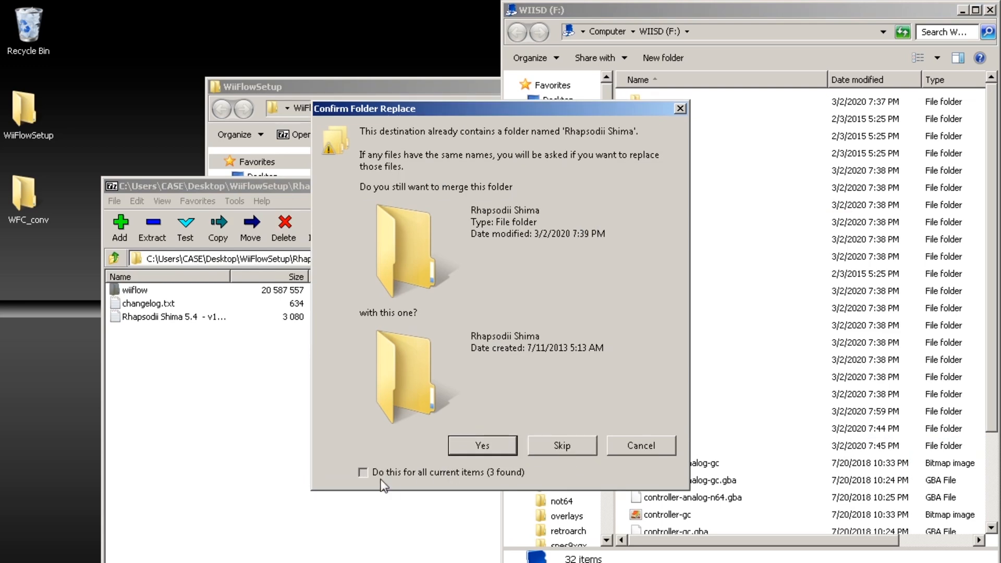
click(481, 445)
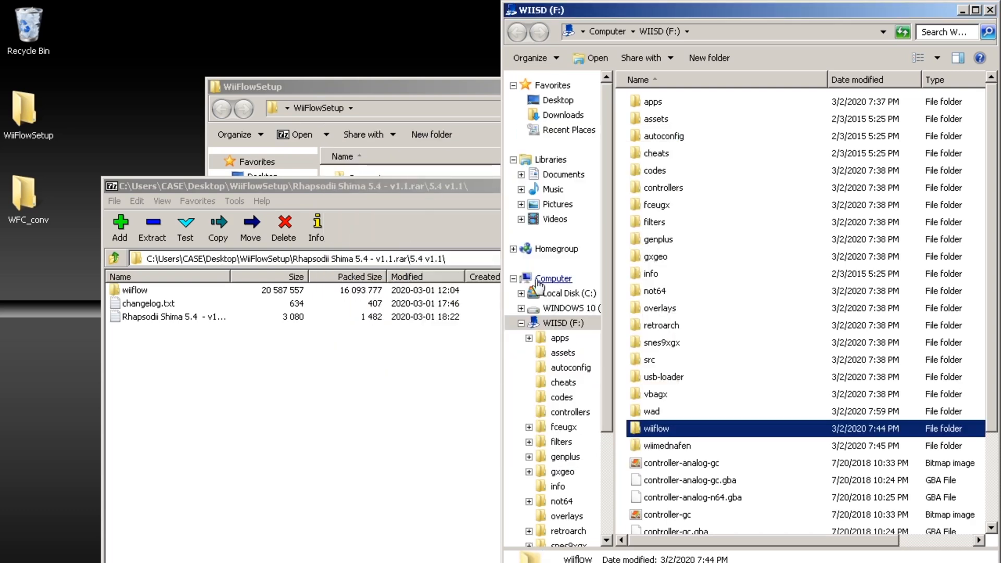
double_click(656, 428)
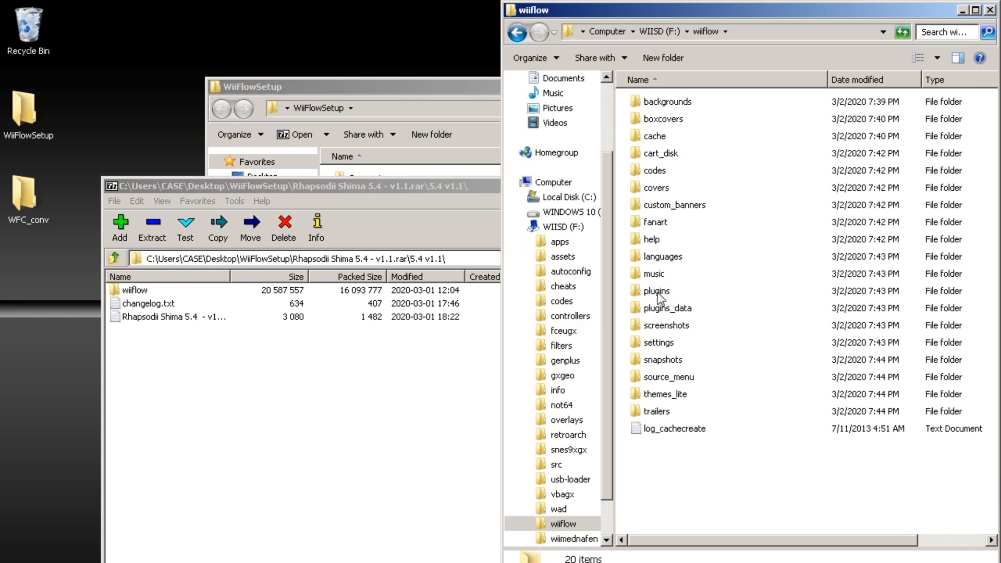
double_click(657, 290)
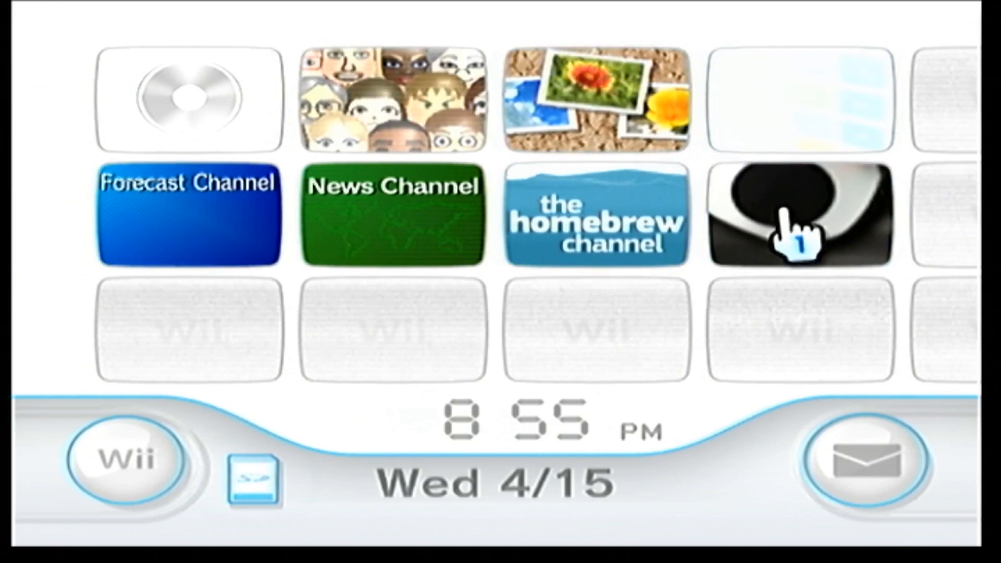
- Start the WiiFlow channel from its Wii Menu tile
click(798, 224)
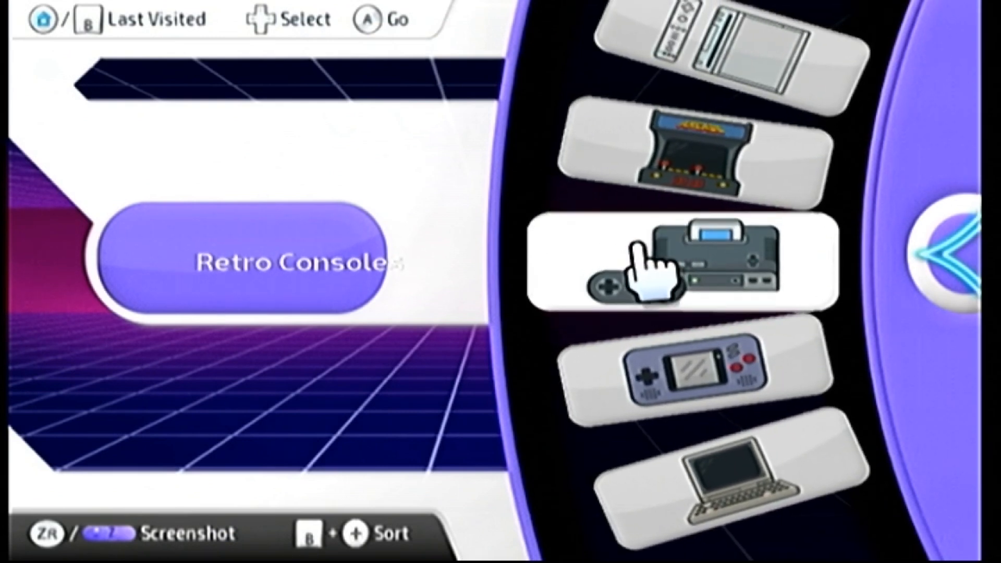
- Select the Retro Consoles icon in the themed source menu wheel
click(654, 262)
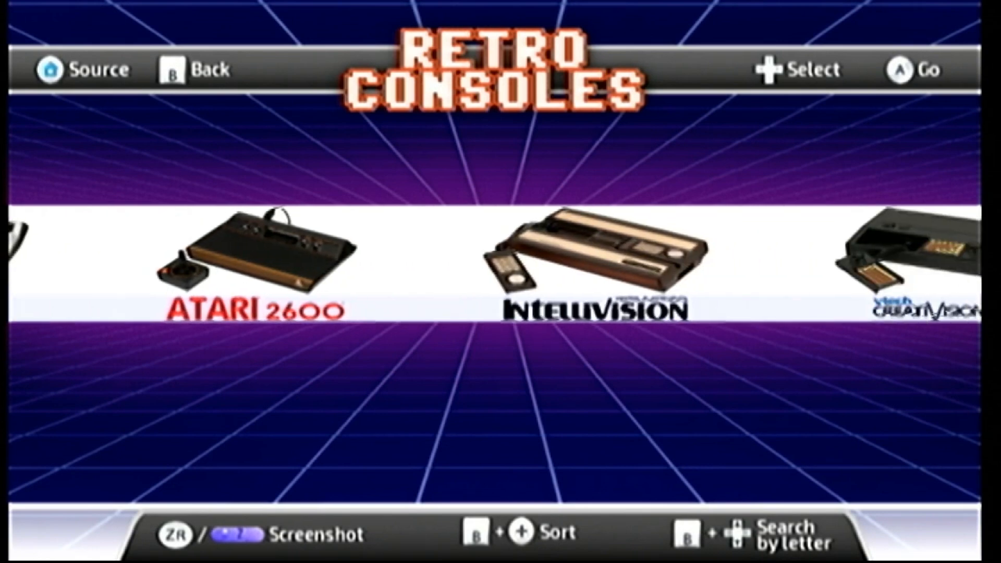
- Scroll the Retro Consoles carousel right to Sega SG-1000, NES and Master System
scroll(right, 3)
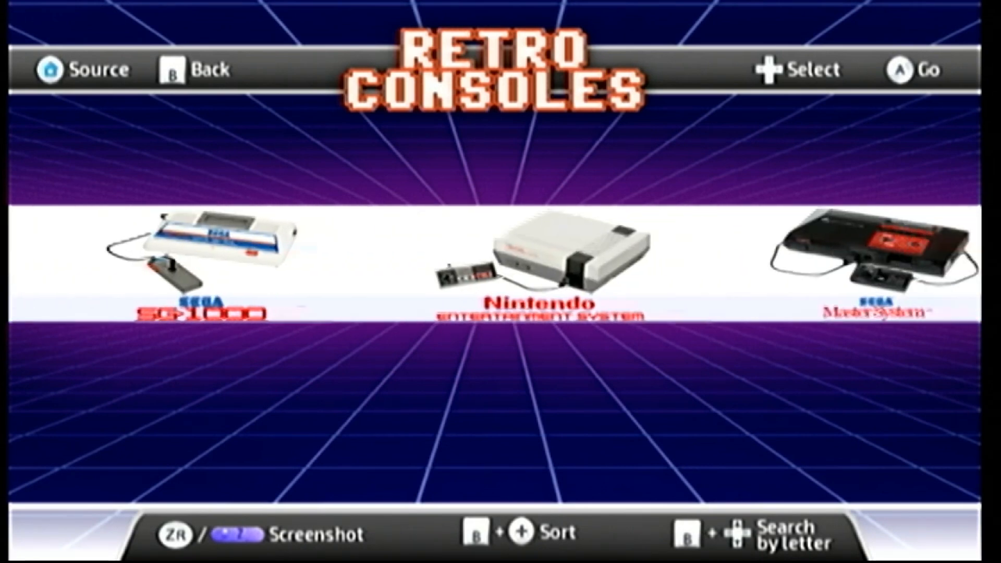